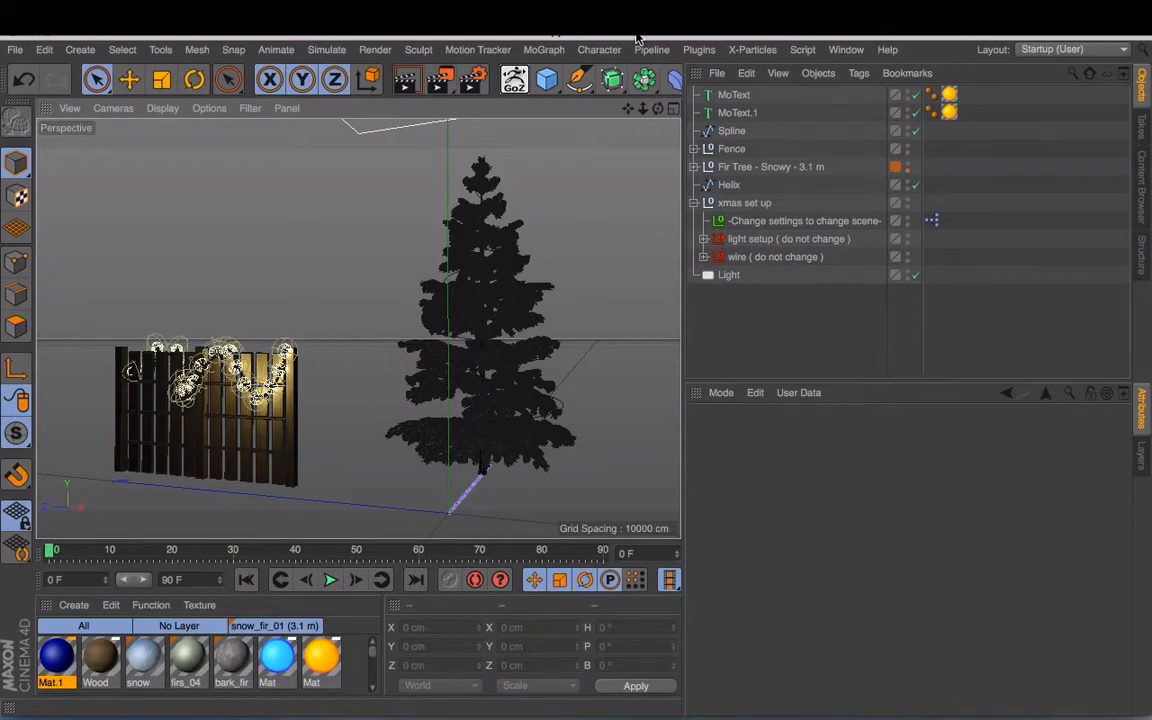
{"action": "mouse_move", "coordinate": [370, 251]}
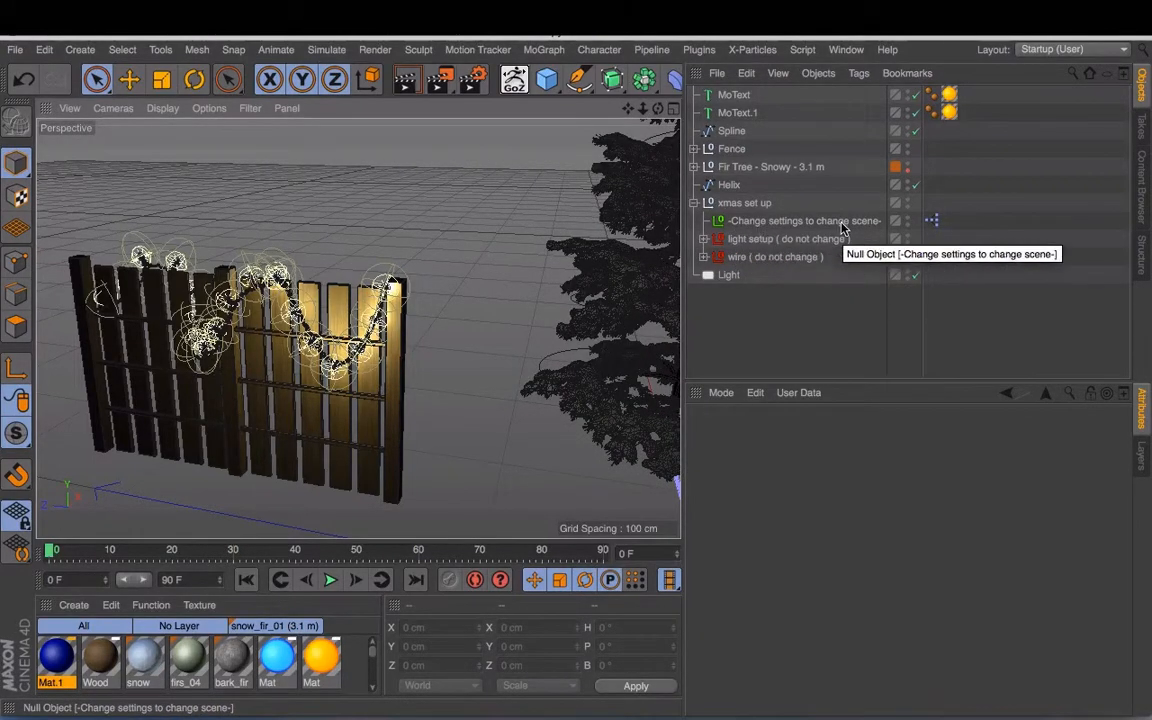
Select the '-Change settings to change scene-' null and set Number of lights to 10.
{"action": "left_click", "coordinate": [803, 221]}
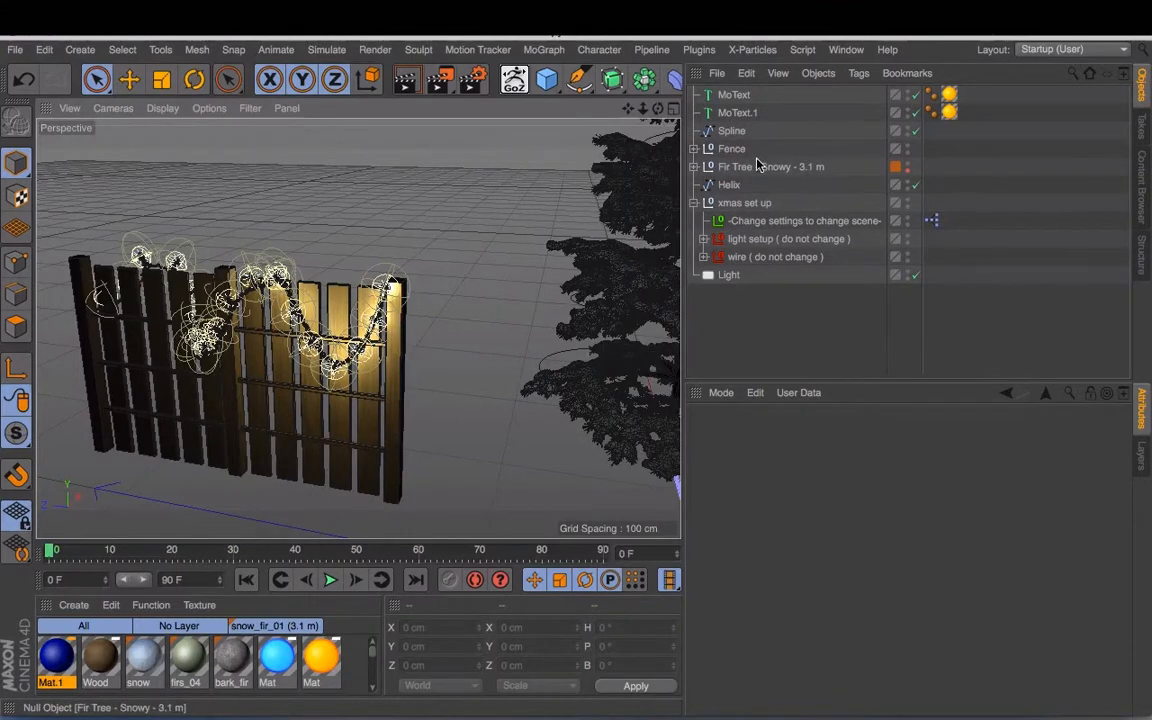
{"action": "left_click", "coordinate": [731, 130]}
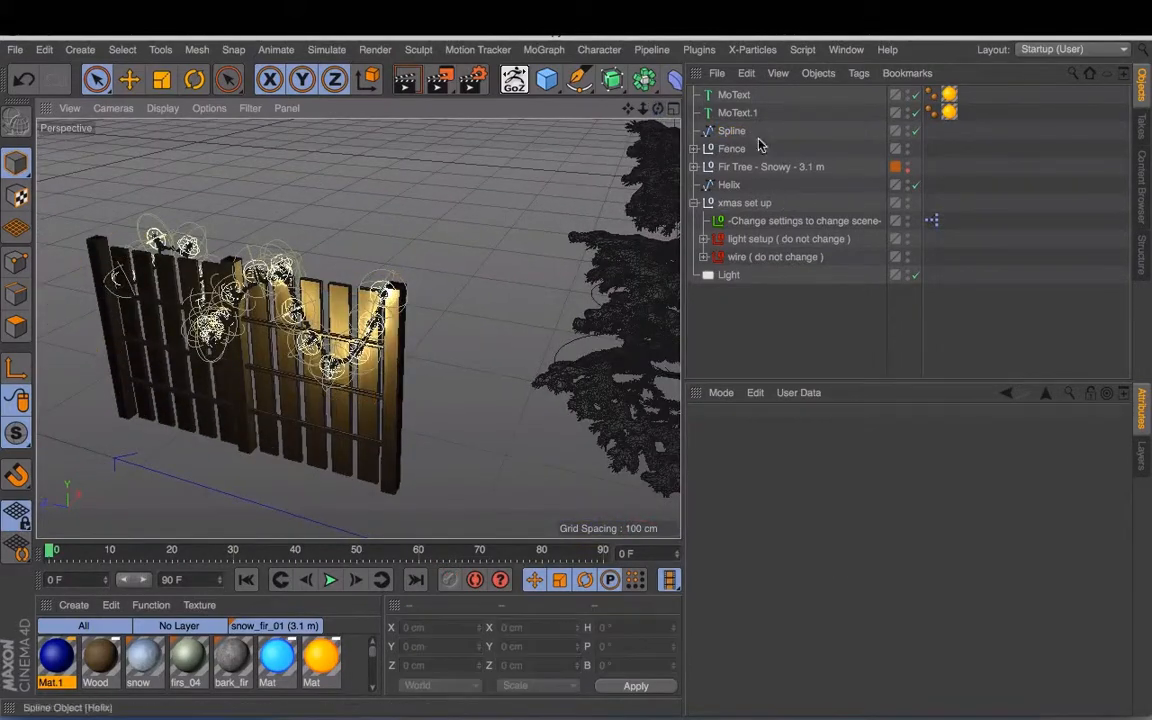
{"action": "left_click", "coordinate": [803, 220]}
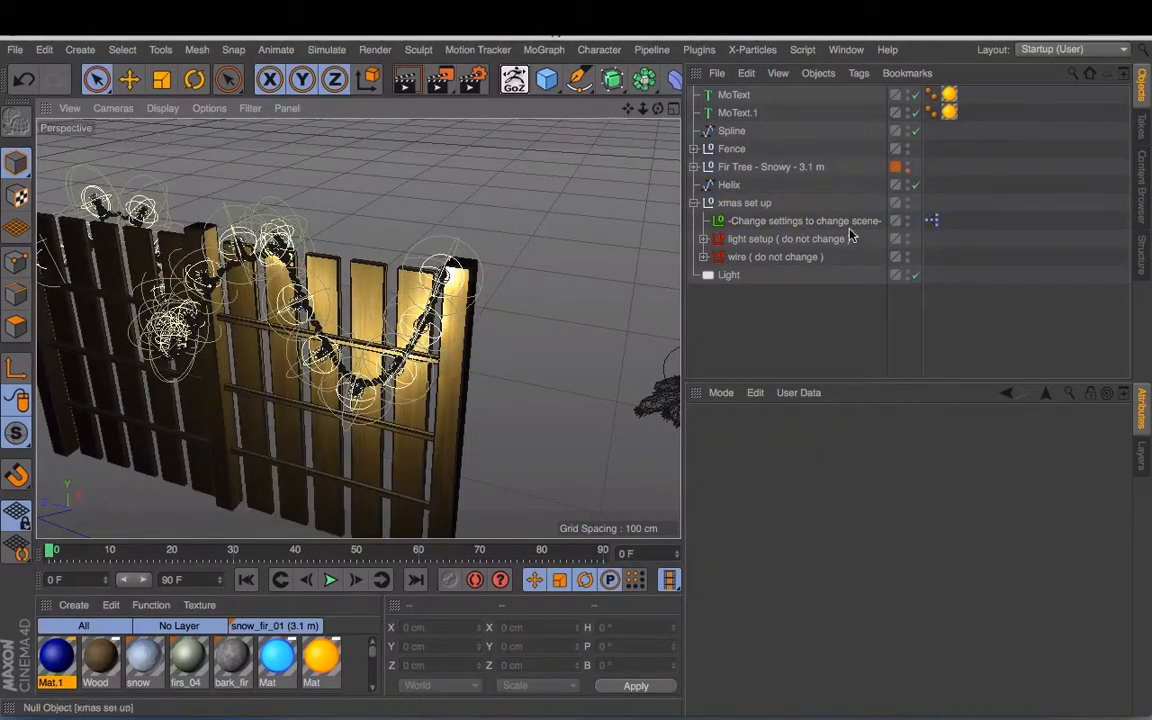
{"action": "left_click", "coordinate": [803, 220]}
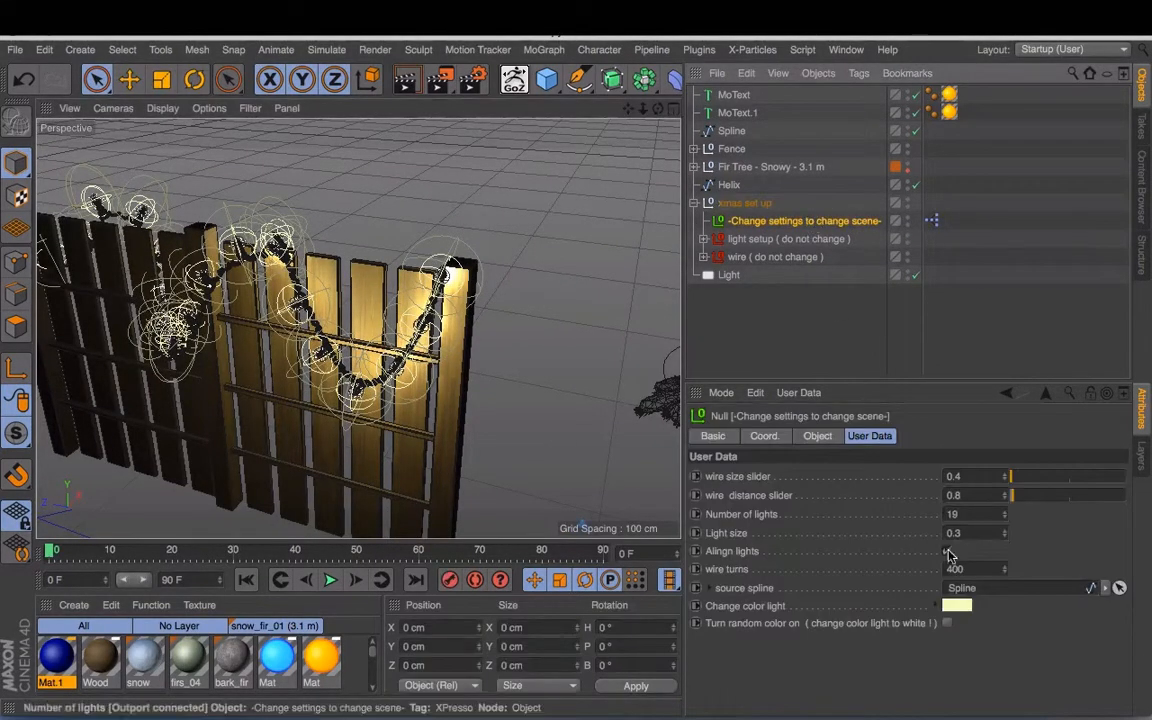
{"action": "mouse_move", "coordinate": [975, 514]}
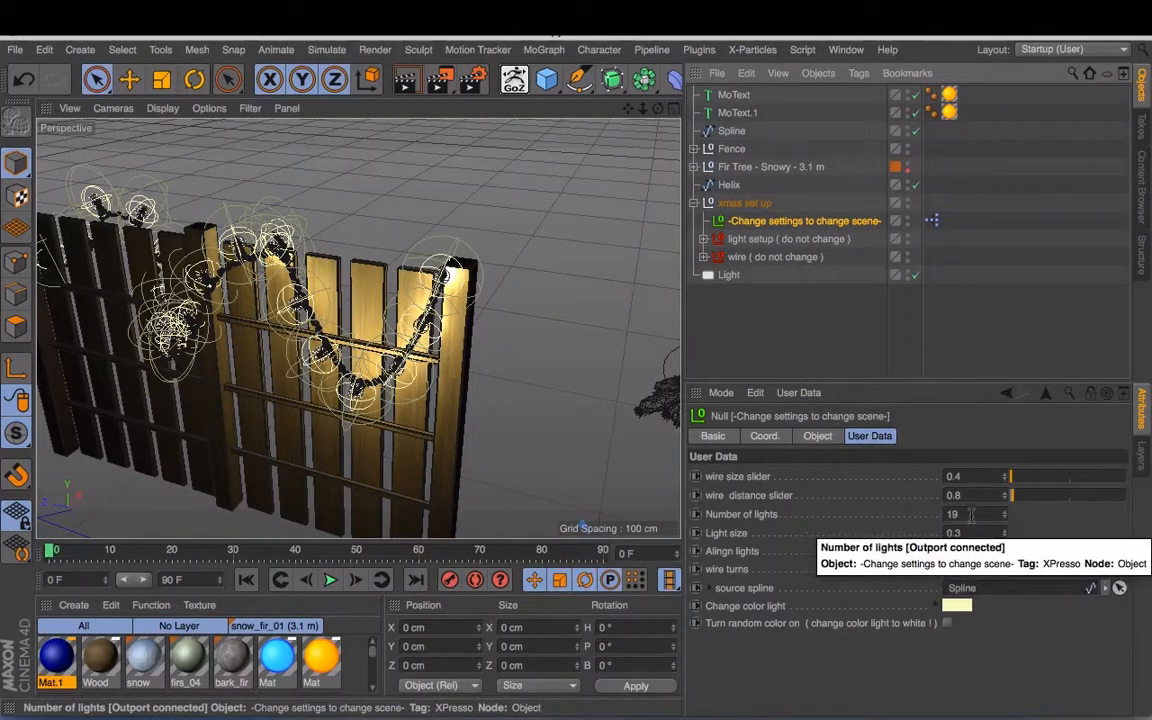
{"action": "type", "text": "1"}
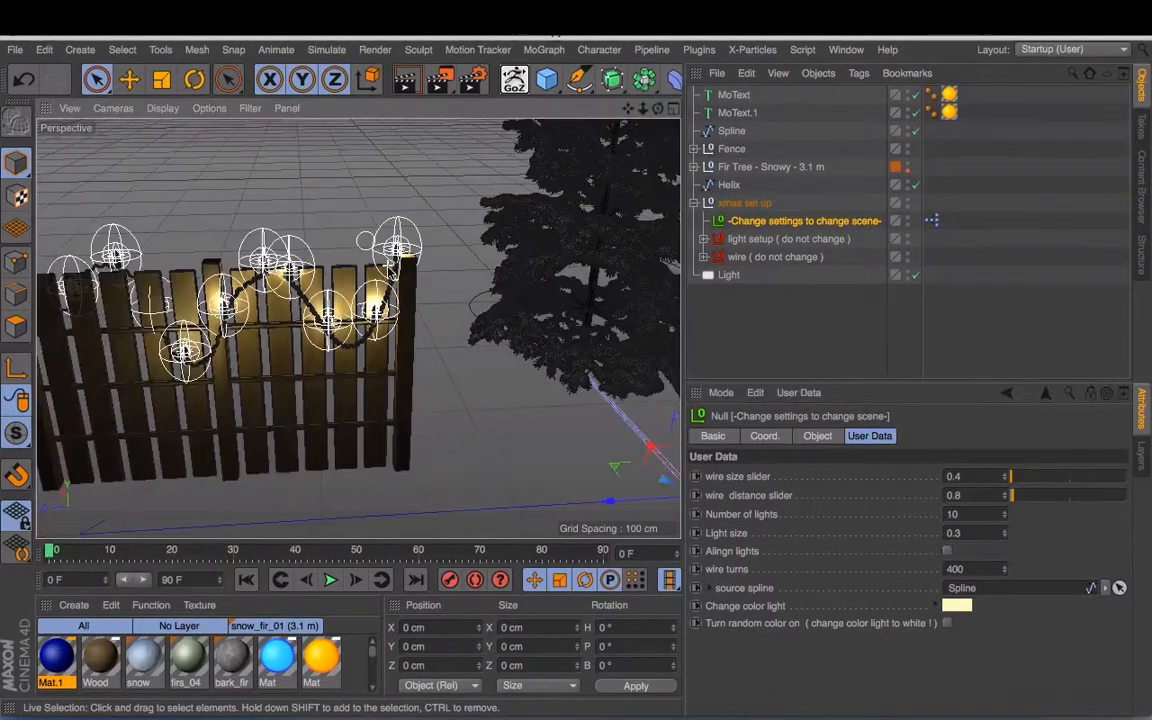
Set Light size to 0.7 and enable Align lights in User Data.
{"action": "left_click", "coordinate": [946, 551]}
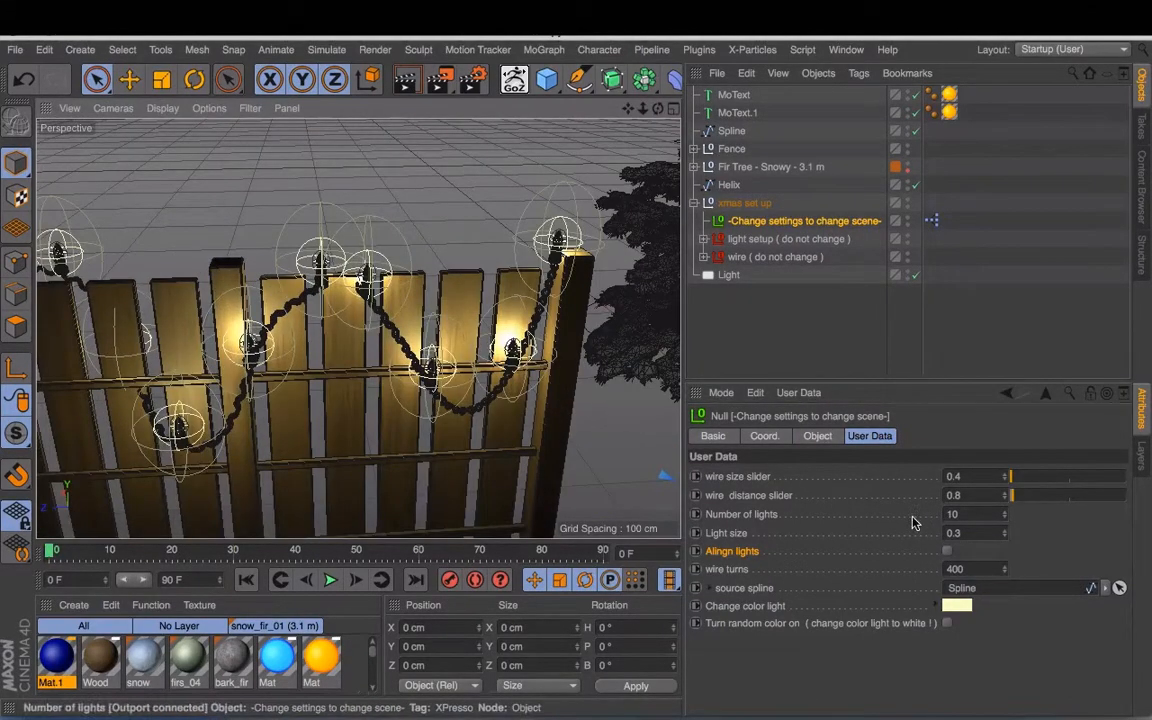
{"action": "mouse_move", "coordinate": [1007, 537]}
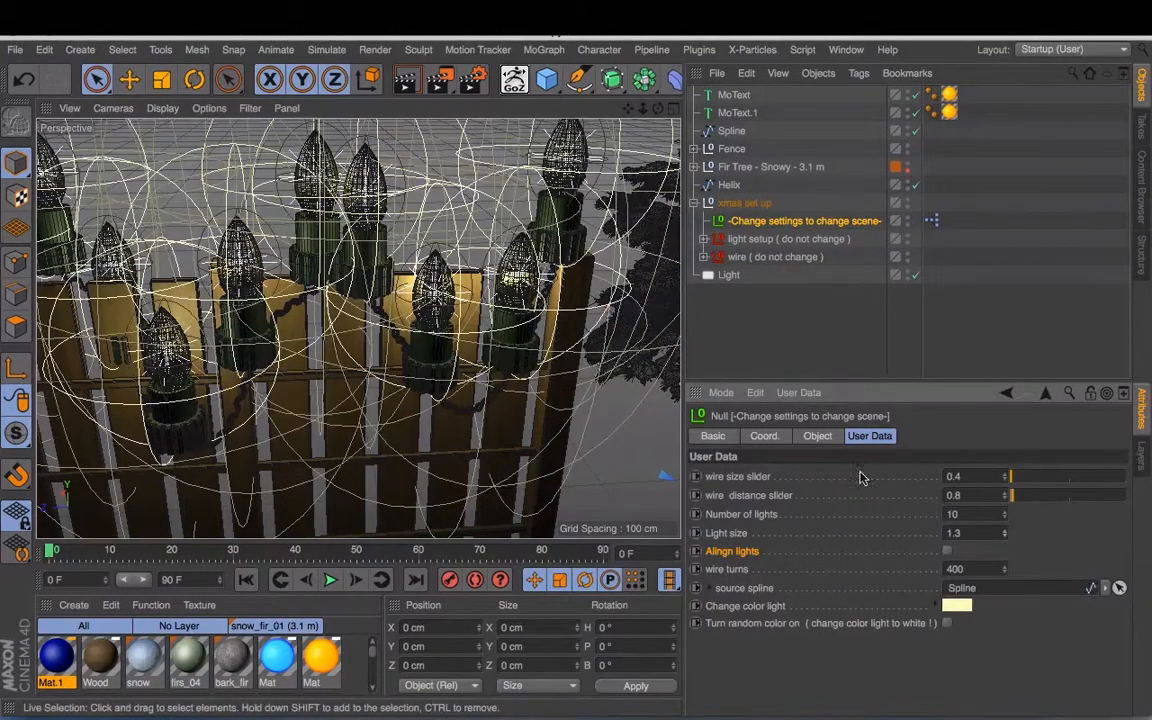
{"action": "left_click", "coordinate": [970, 532]}
{"action": "type", "text": "0.7"}
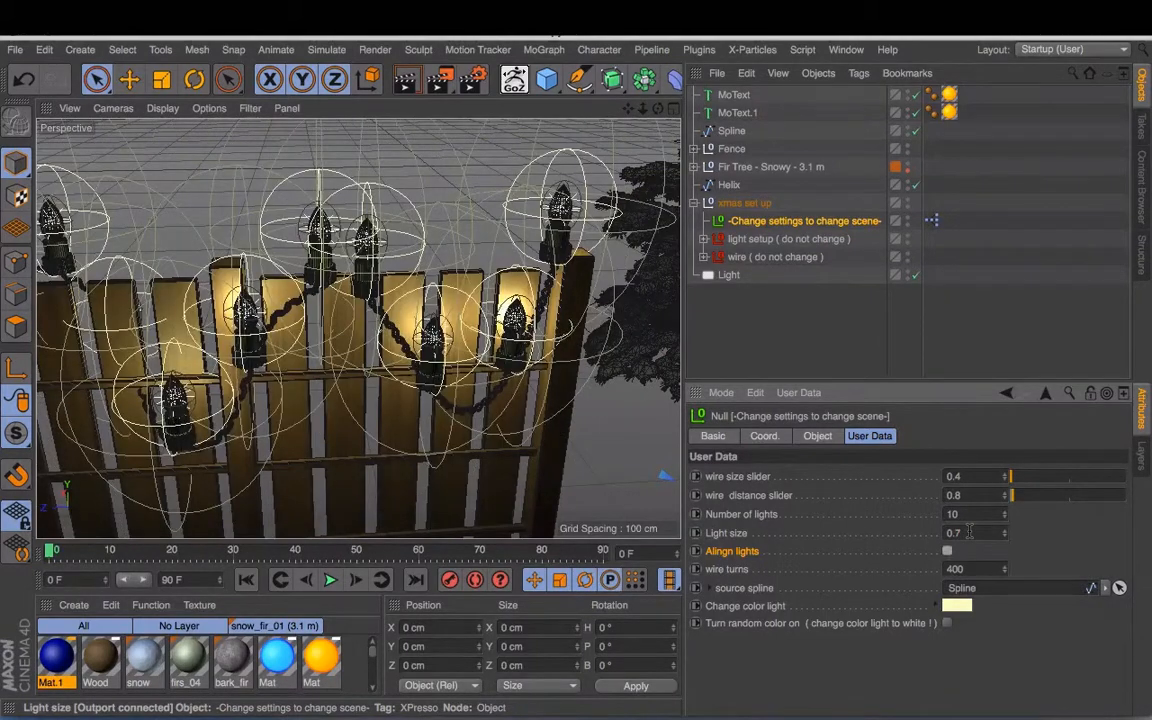
{"action": "left_click", "coordinate": [947, 551]}
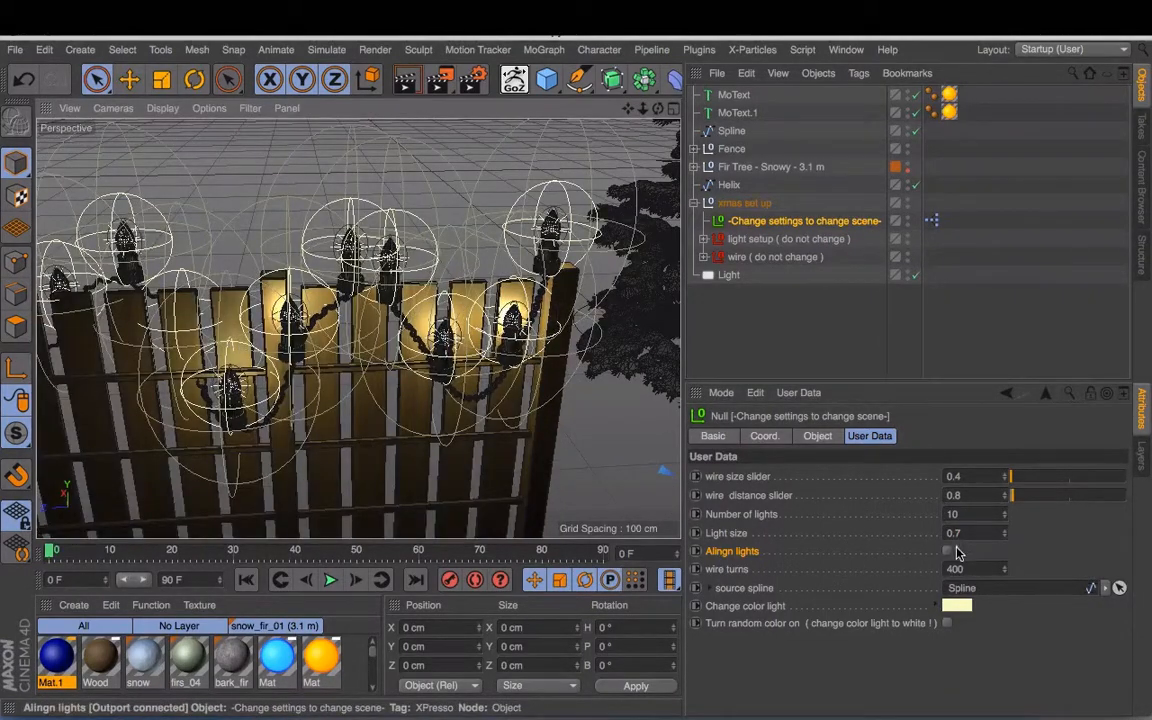
{"action": "left_click", "coordinate": [946, 550]}
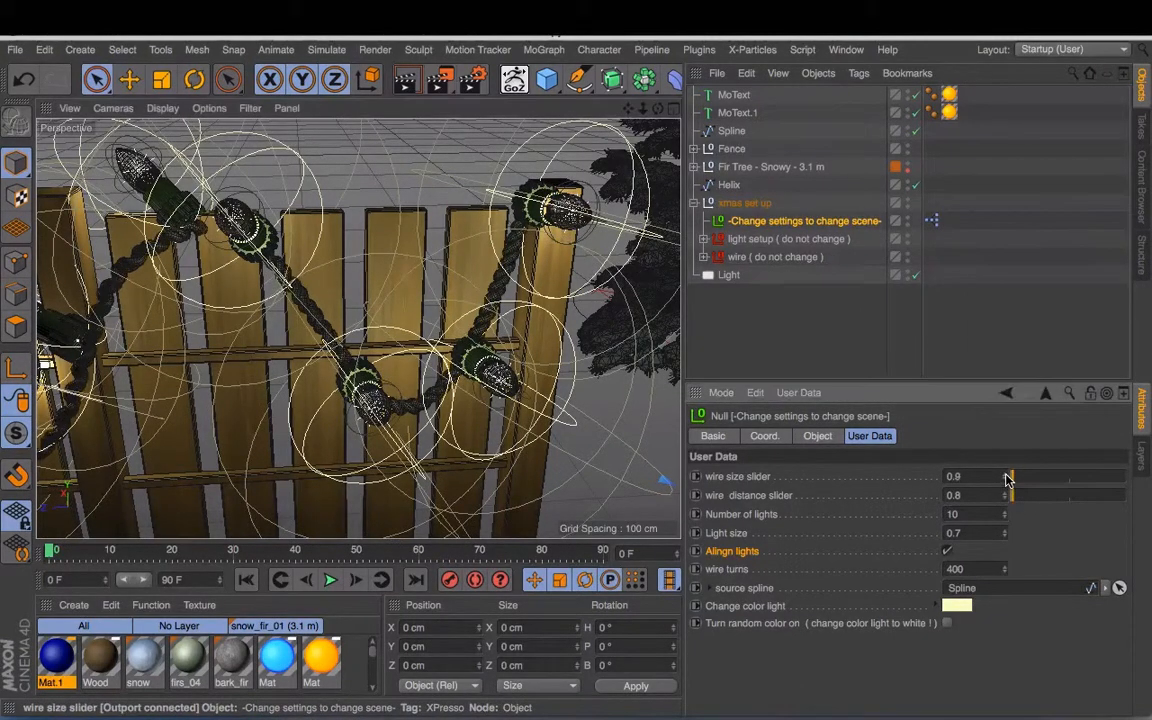
Drag wire size to 1.4 and wire distance to 3.
{"action": "left_click_drag", "start_coordinate": [1010, 476], "coordinate": [1030, 476]}
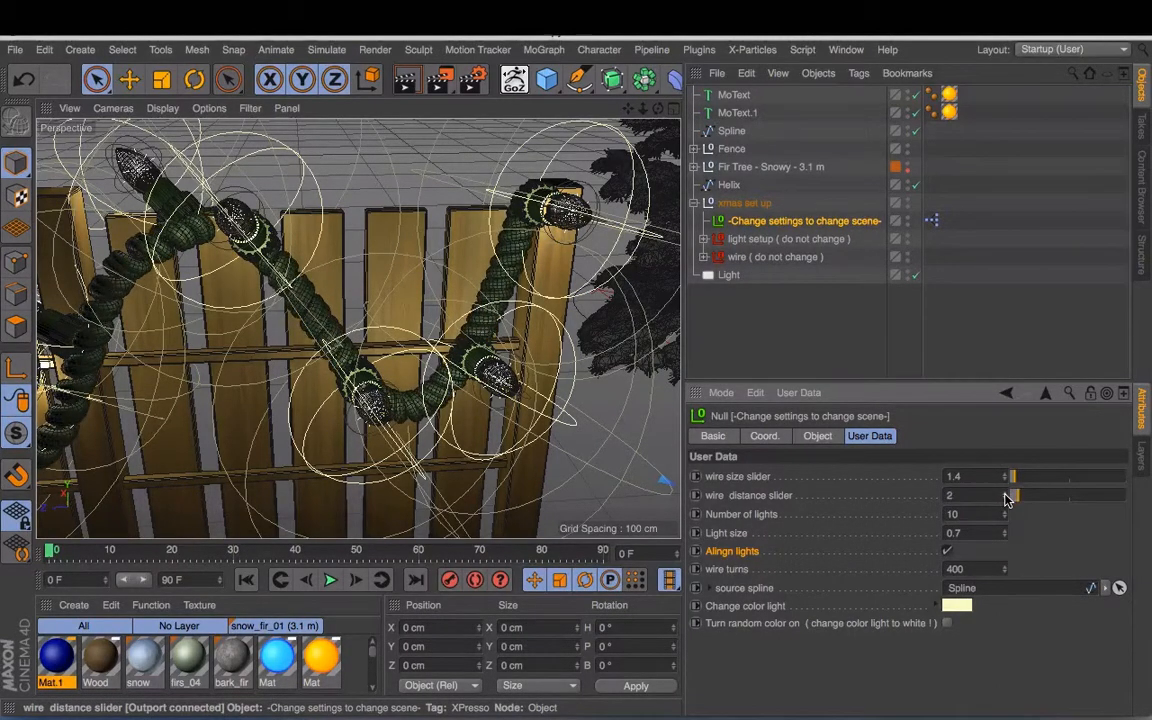
{"action": "left_click_drag", "start_coordinate": [1013, 495], "coordinate": [1020, 495]}
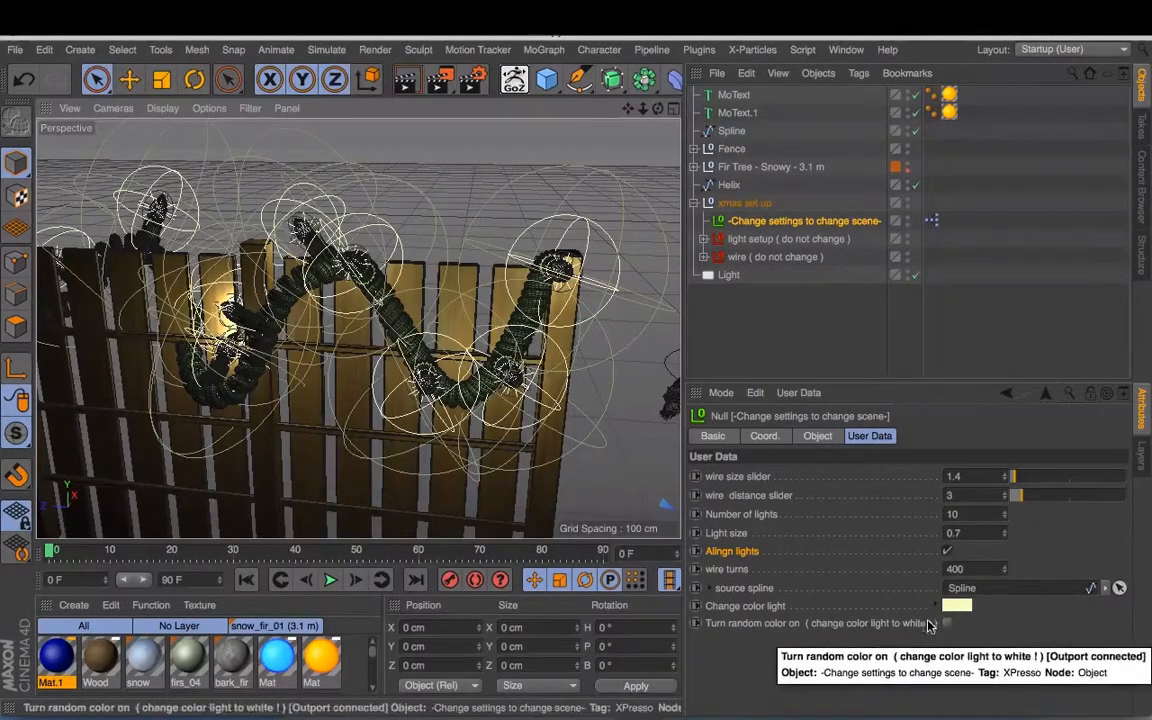
{"action": "mouse_move", "coordinate": [855, 606]}
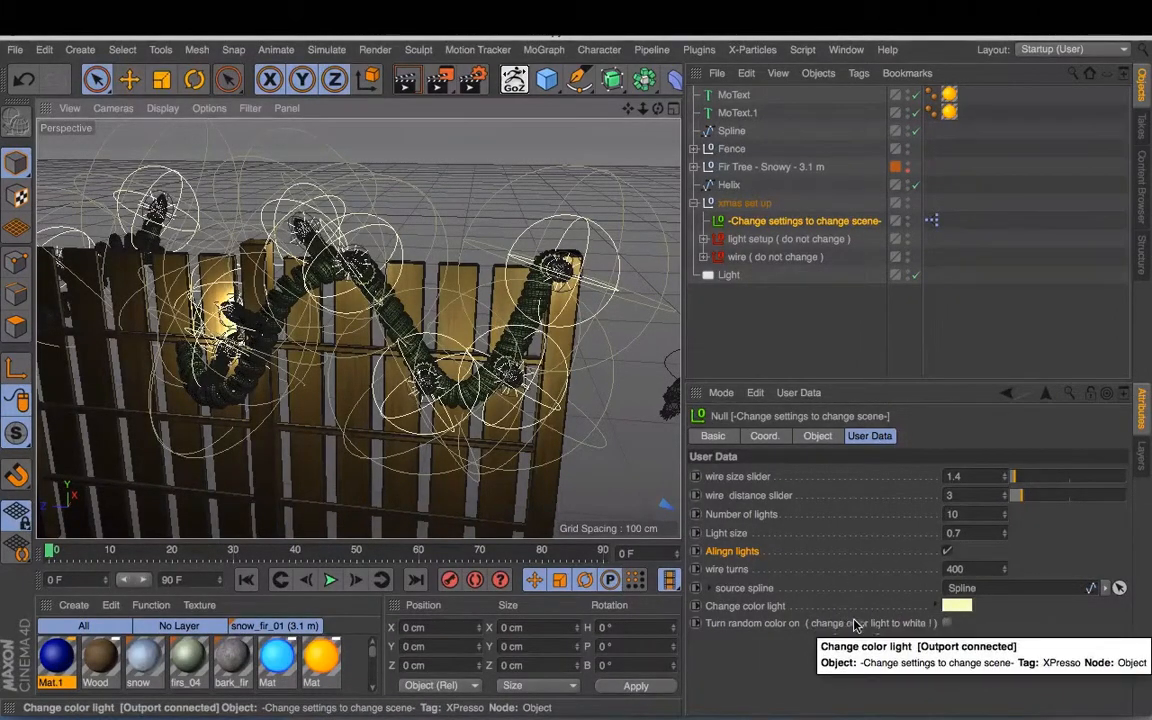
Turn on random light colours, briefly checking the rig's expression tag along the way.
{"action": "left_click", "coordinate": [947, 623]}
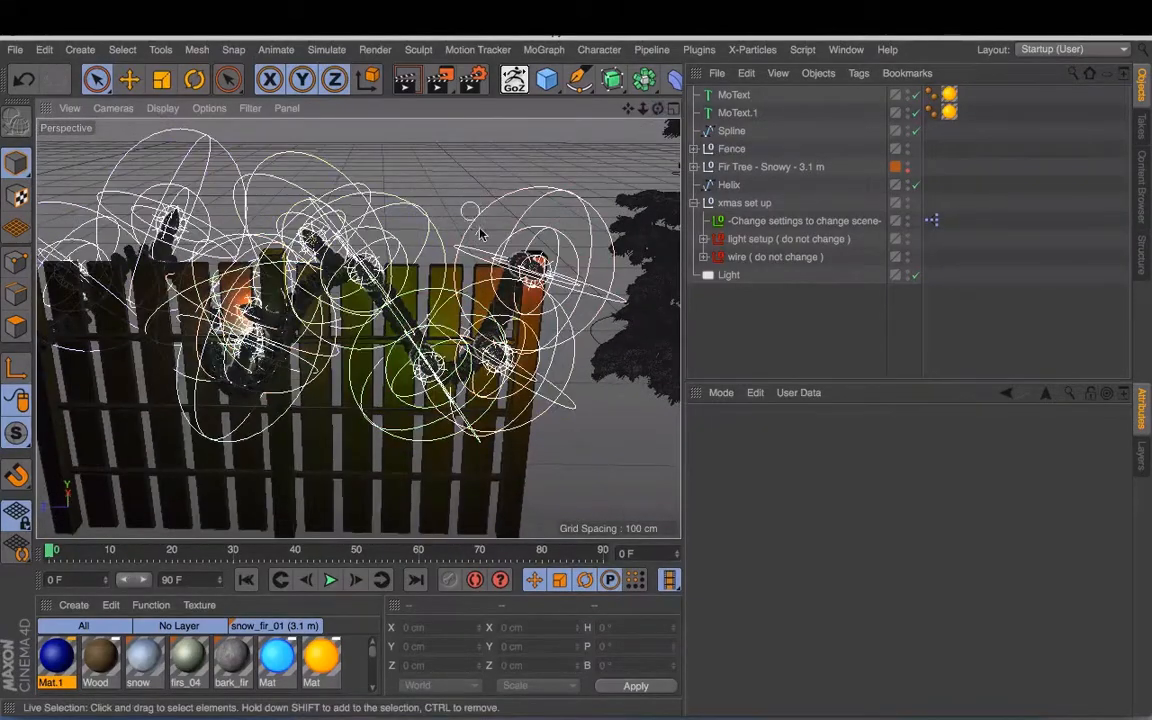
{"action": "left_click", "coordinate": [931, 220]}
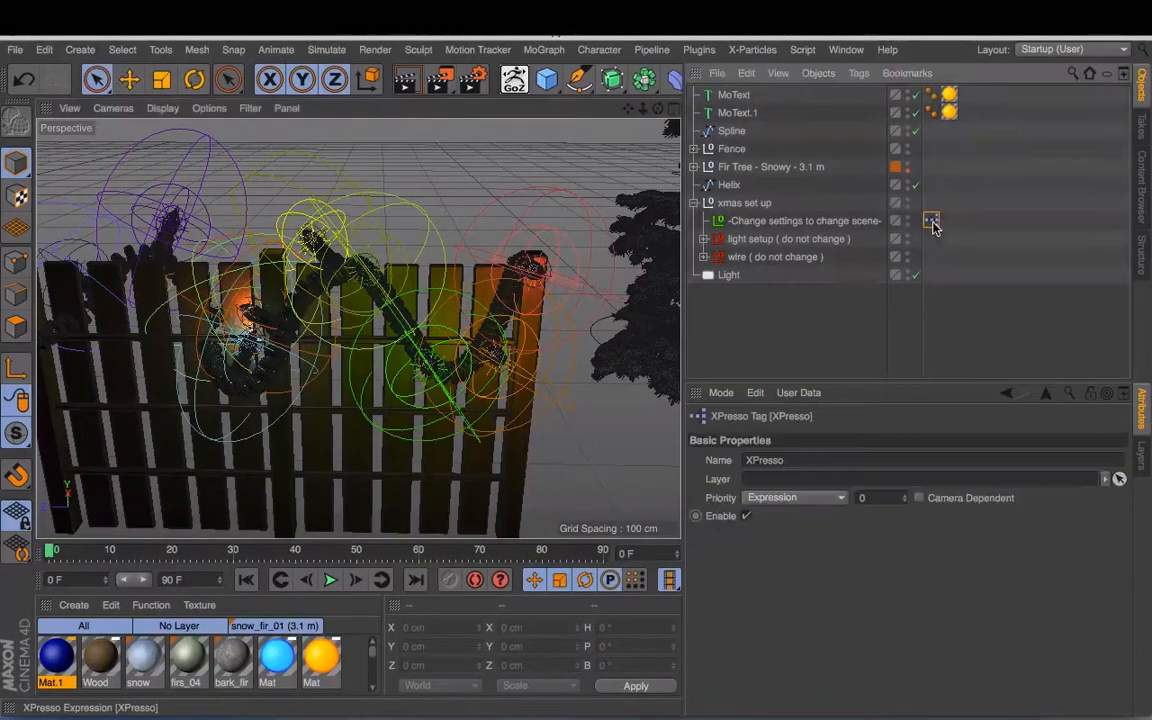
{"action": "left_click", "coordinate": [803, 220]}
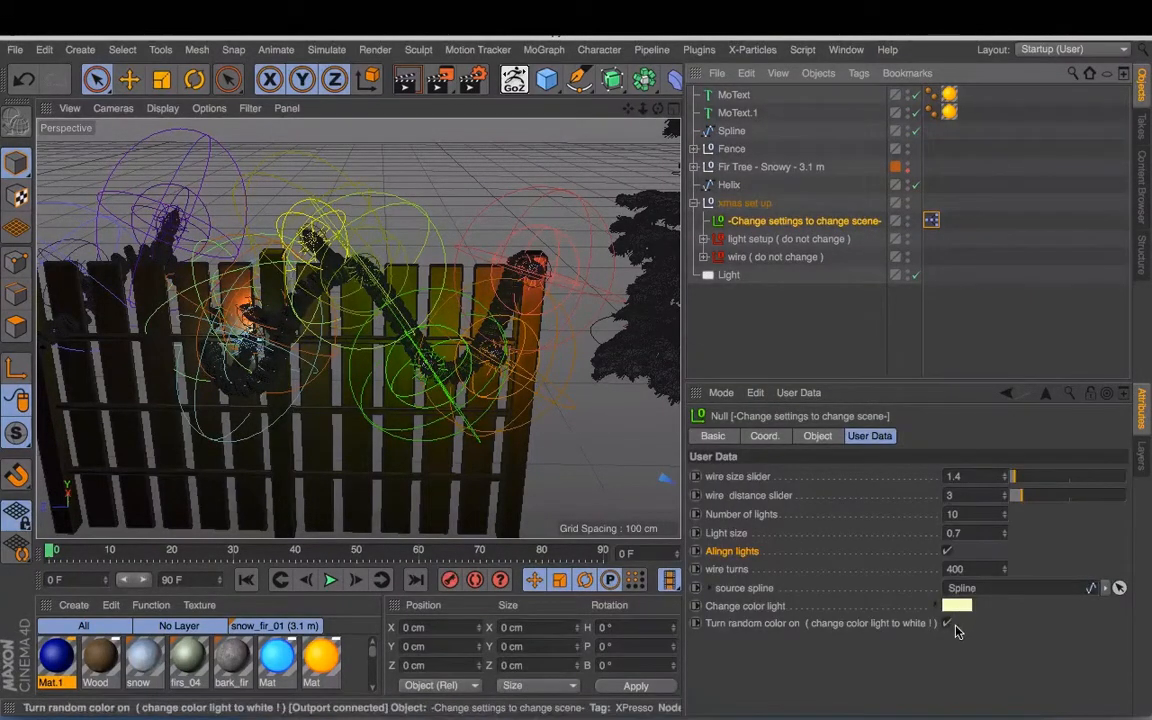
{"action": "left_click", "coordinate": [955, 606]}
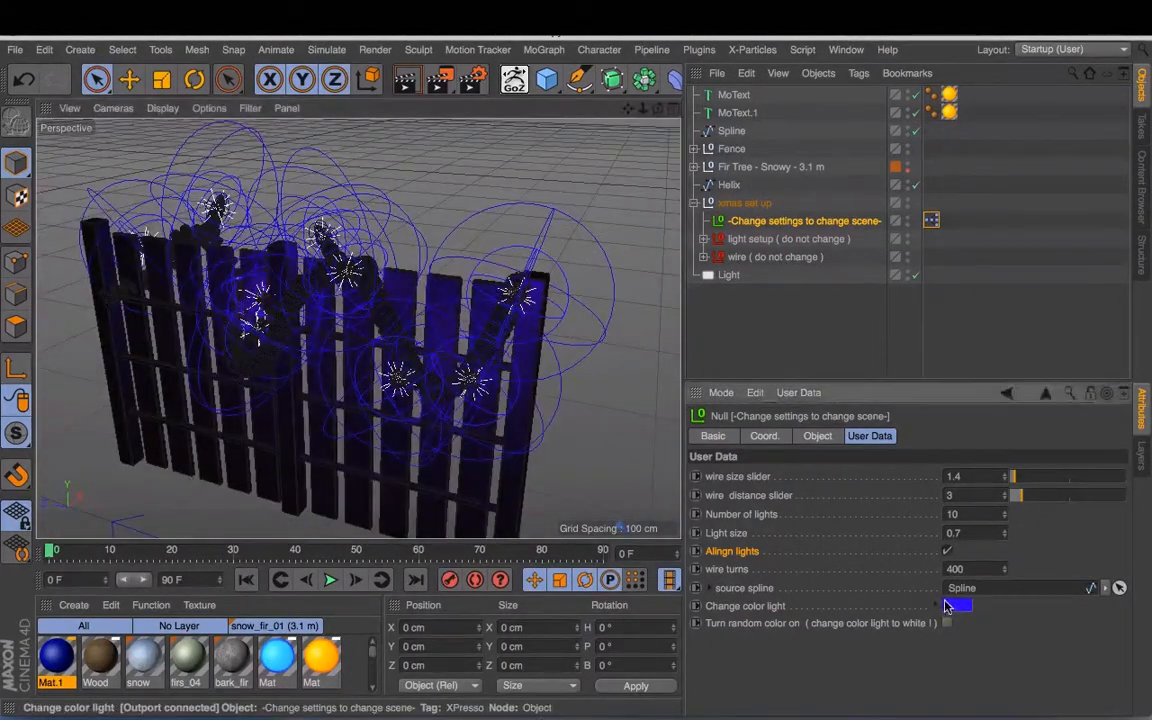
{"action": "left_click", "coordinate": [957, 605]}
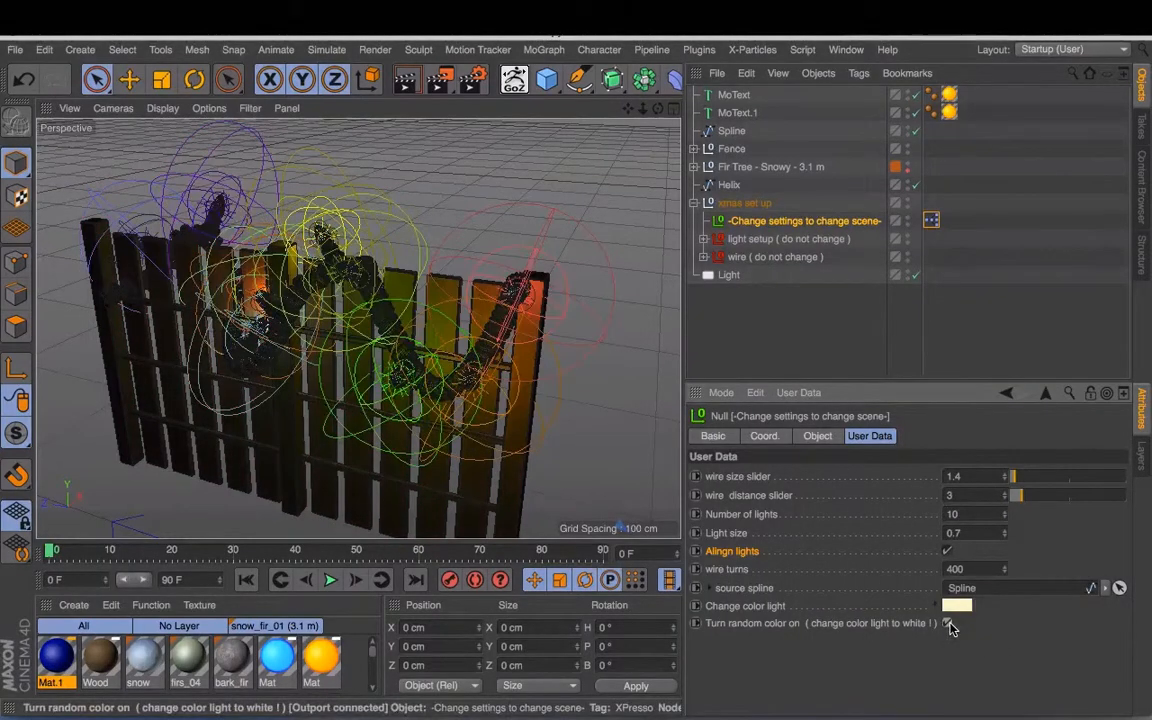
{"action": "left_click", "coordinate": [406, 79]}
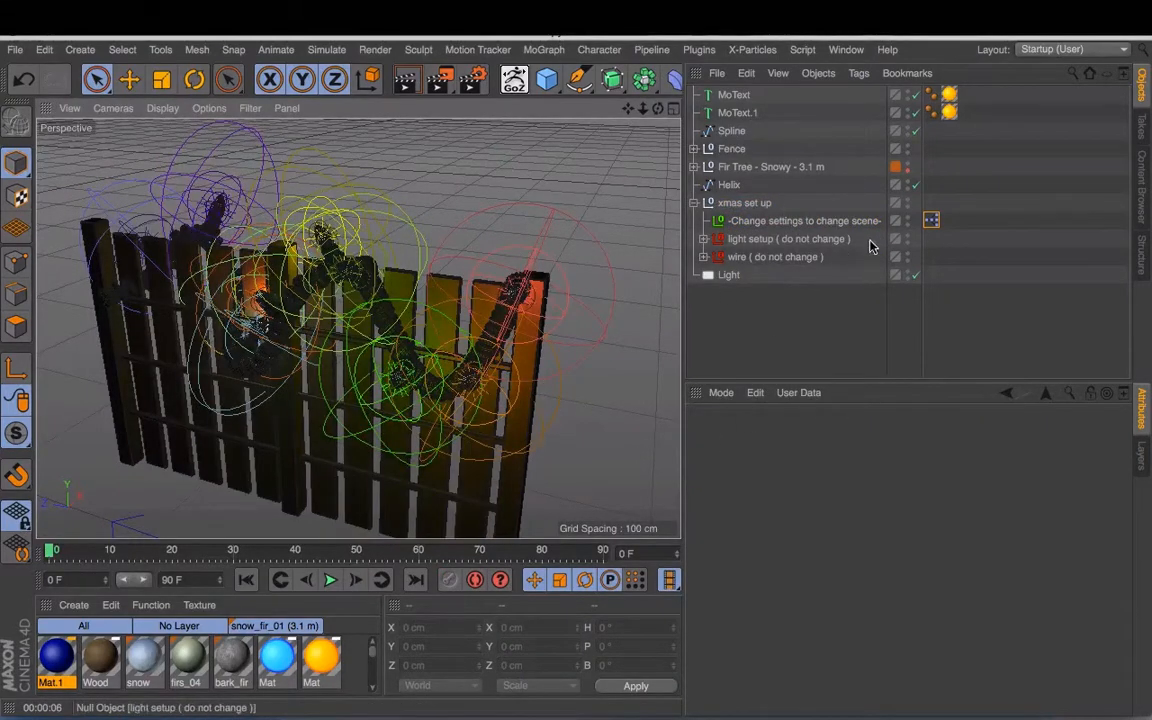
{"action": "left_click", "coordinate": [803, 220]}
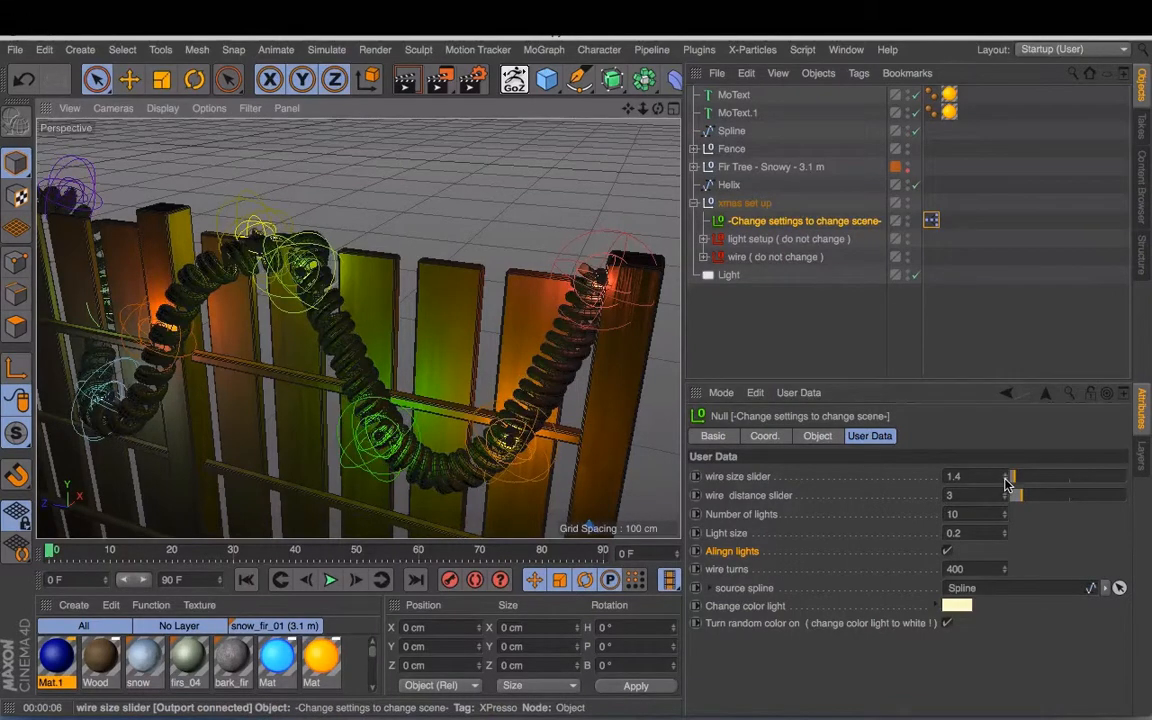
Lower wire size to 0.4 and wire distance to 0.8 for a chain look.
{"action": "left_click_drag", "start_coordinate": [1018, 495], "coordinate": [1005, 495]}
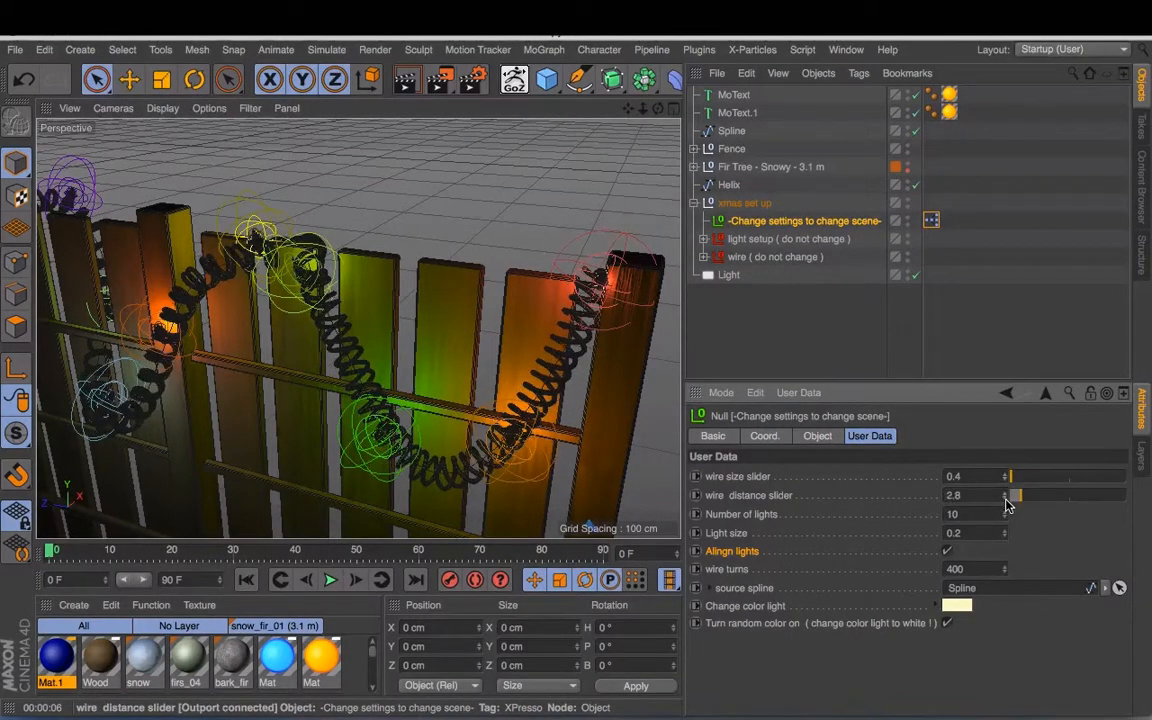
{"action": "left_click_drag", "start_coordinate": [1020, 495], "coordinate": [1010, 495]}
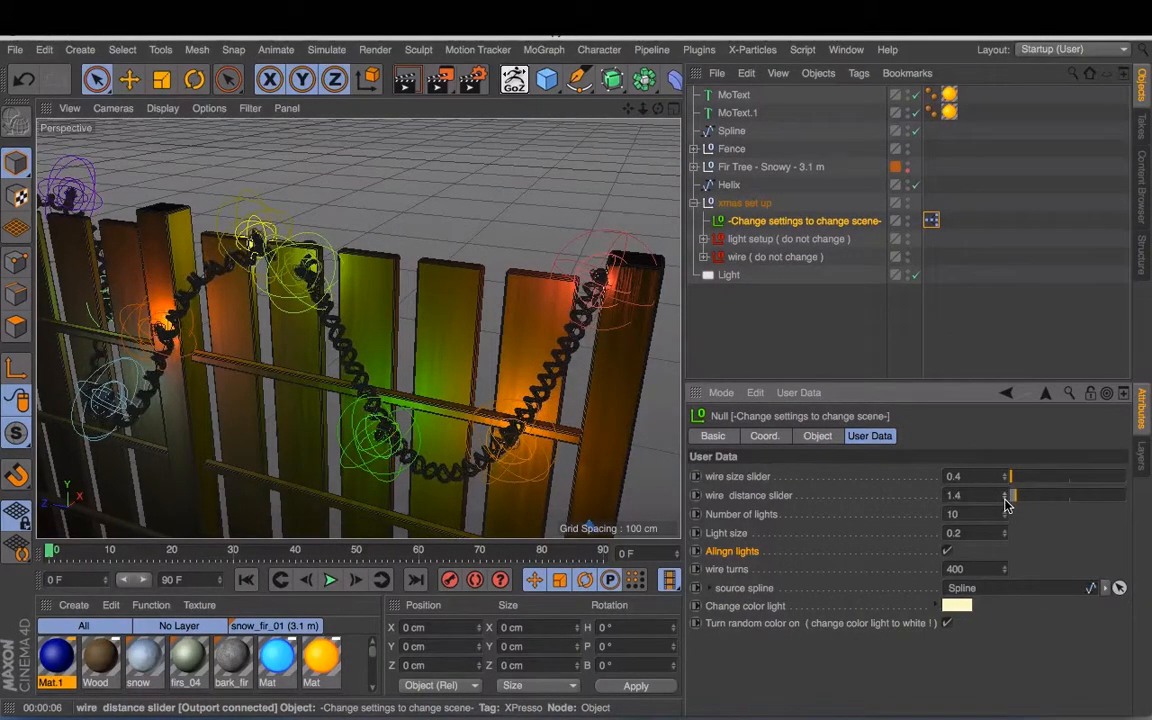
{"action": "left_click_drag", "start_coordinate": [1013, 495], "coordinate": [1010, 495]}
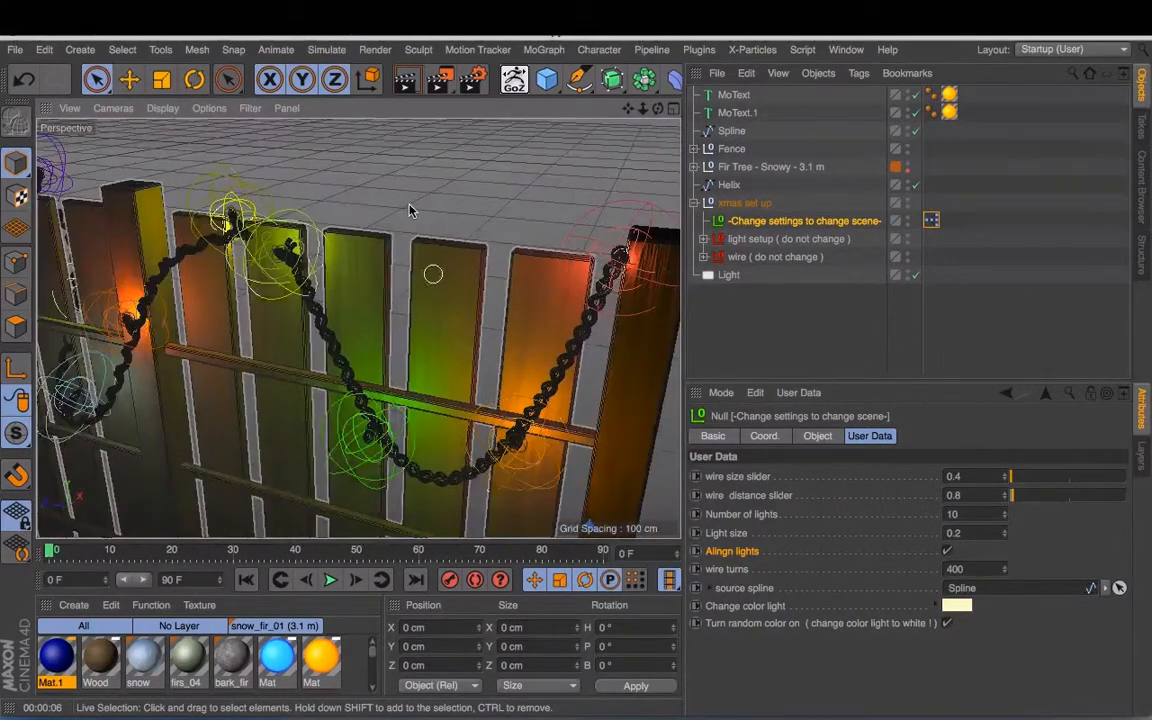
Render the fence view showing the thin multicoloured light wire.
{"action": "left_click", "coordinate": [407, 79]}
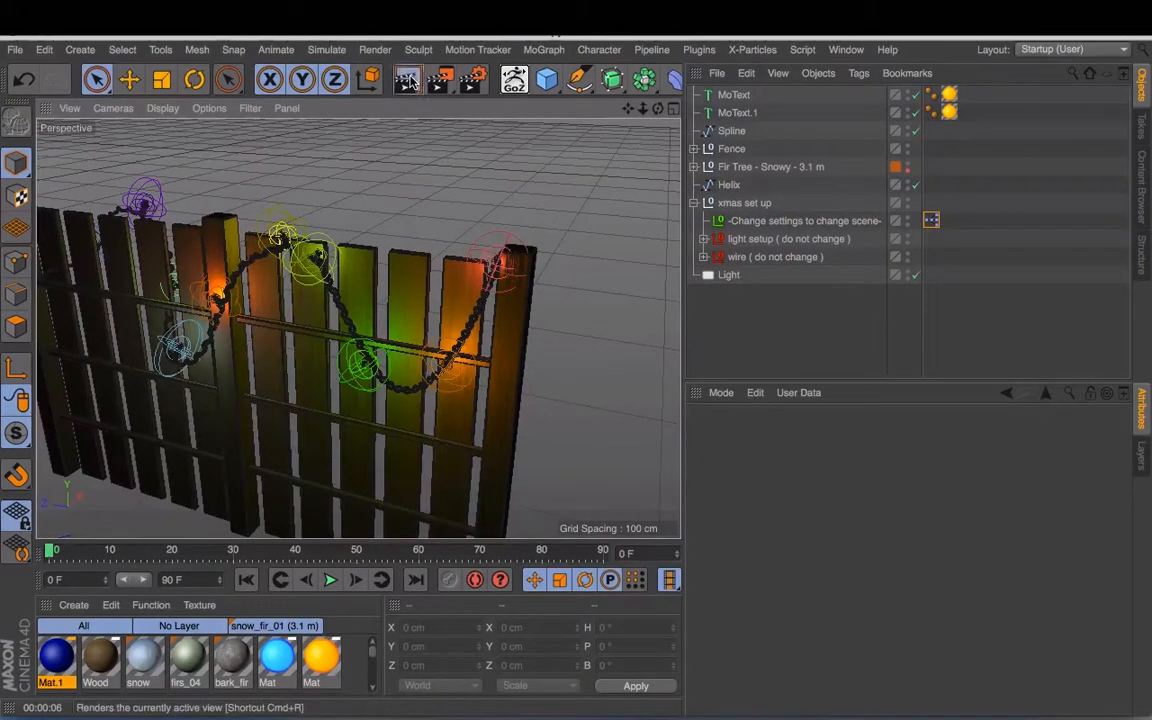
{"action": "mouse_move", "coordinate": [407, 79]}
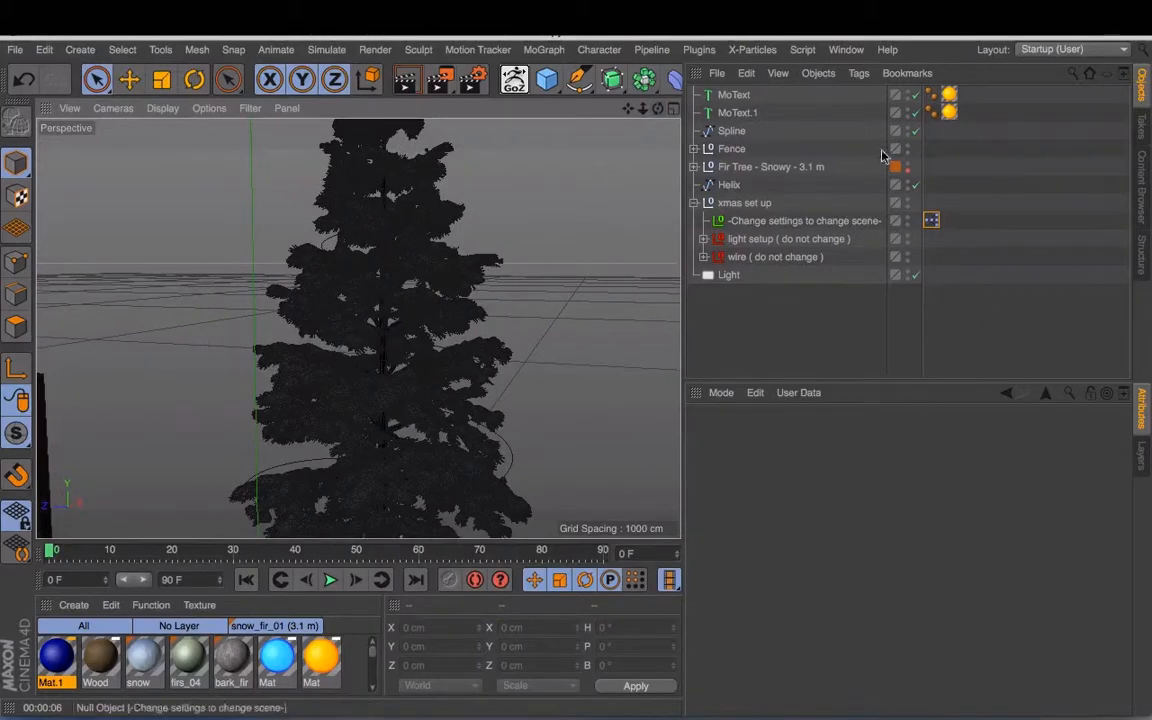
Select the Helix spline around the fir tree and check Helix in the spline palette.
{"action": "left_click", "coordinate": [728, 184]}
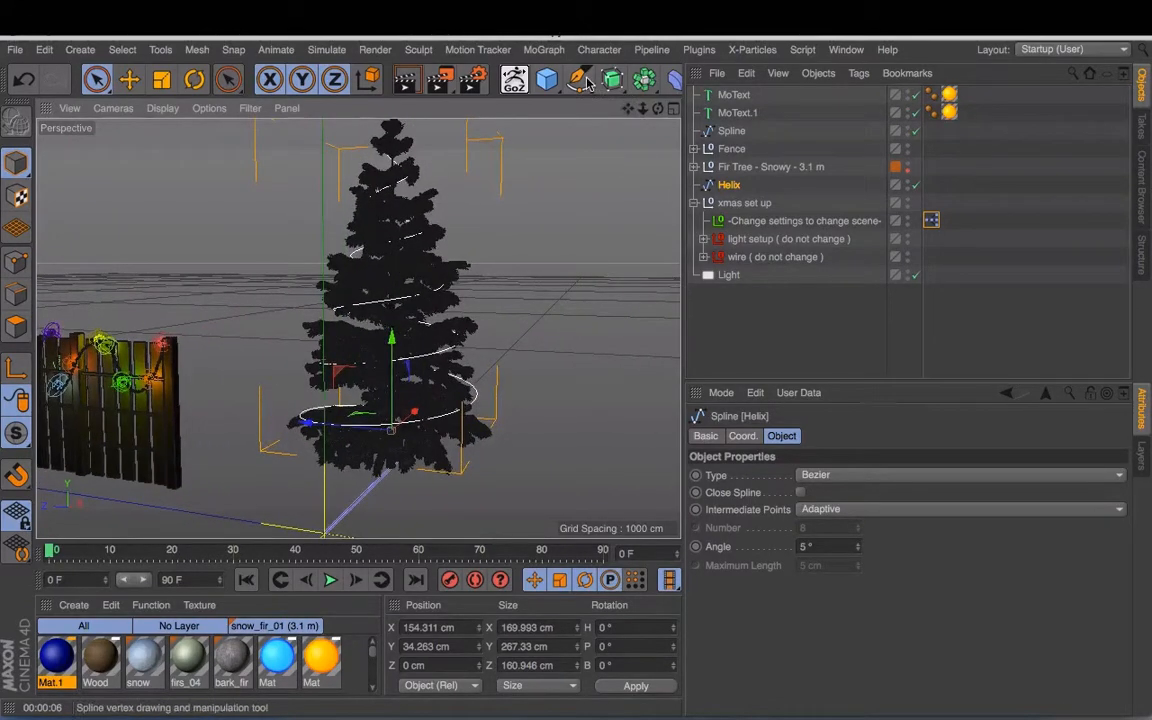
{"action": "left_click", "coordinate": [580, 79]}
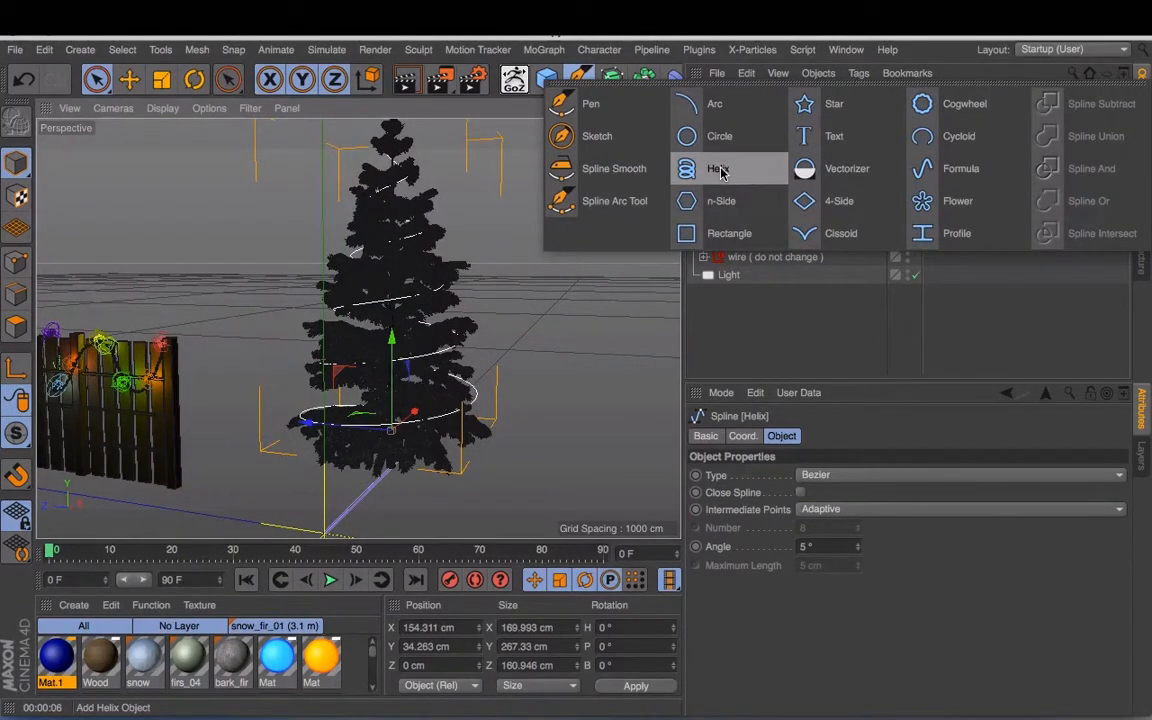
{"action": "left_click", "coordinate": [718, 168]}
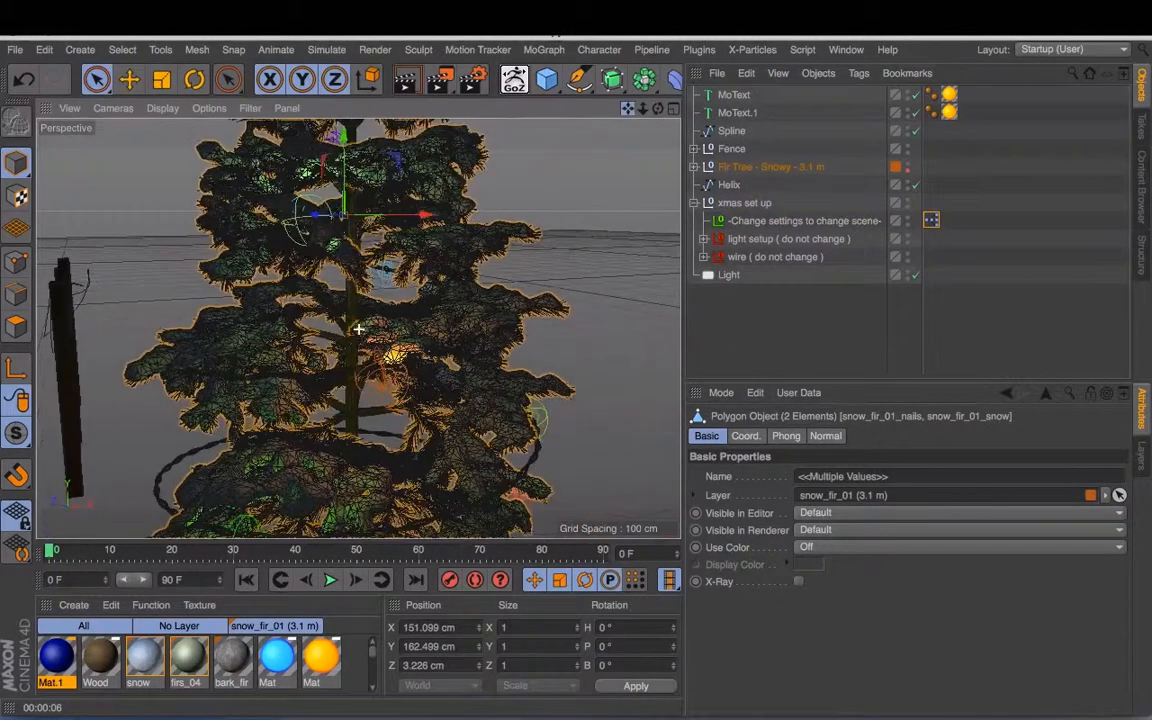
Set the rig to source Helix with 44 lights, no alignment, random colours off.
{"action": "left_click", "coordinate": [803, 221]}
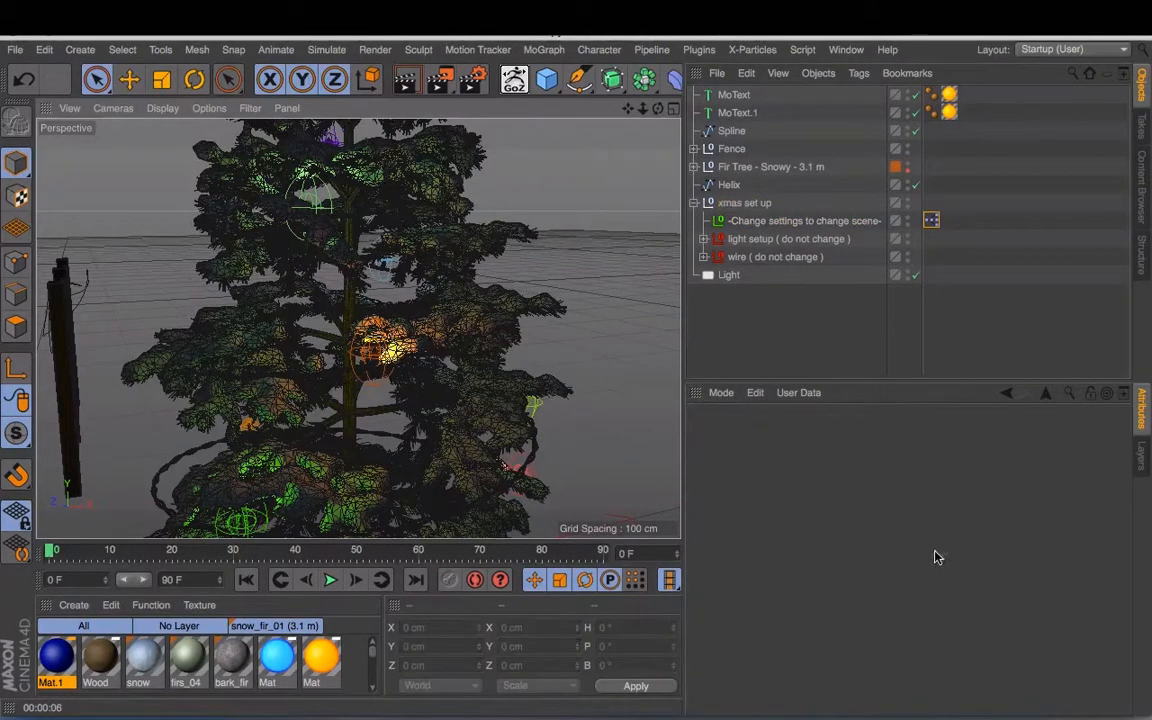
{"action": "left_click", "coordinate": [804, 220]}
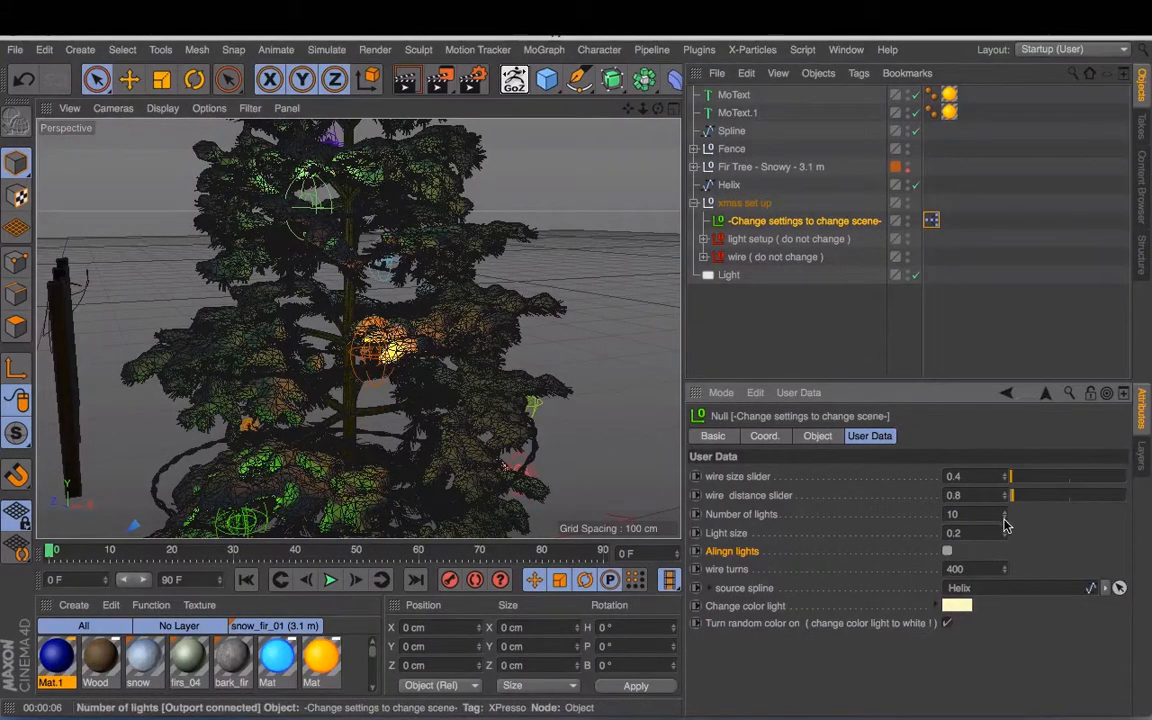
{"action": "left_click", "coordinate": [1005, 513]}
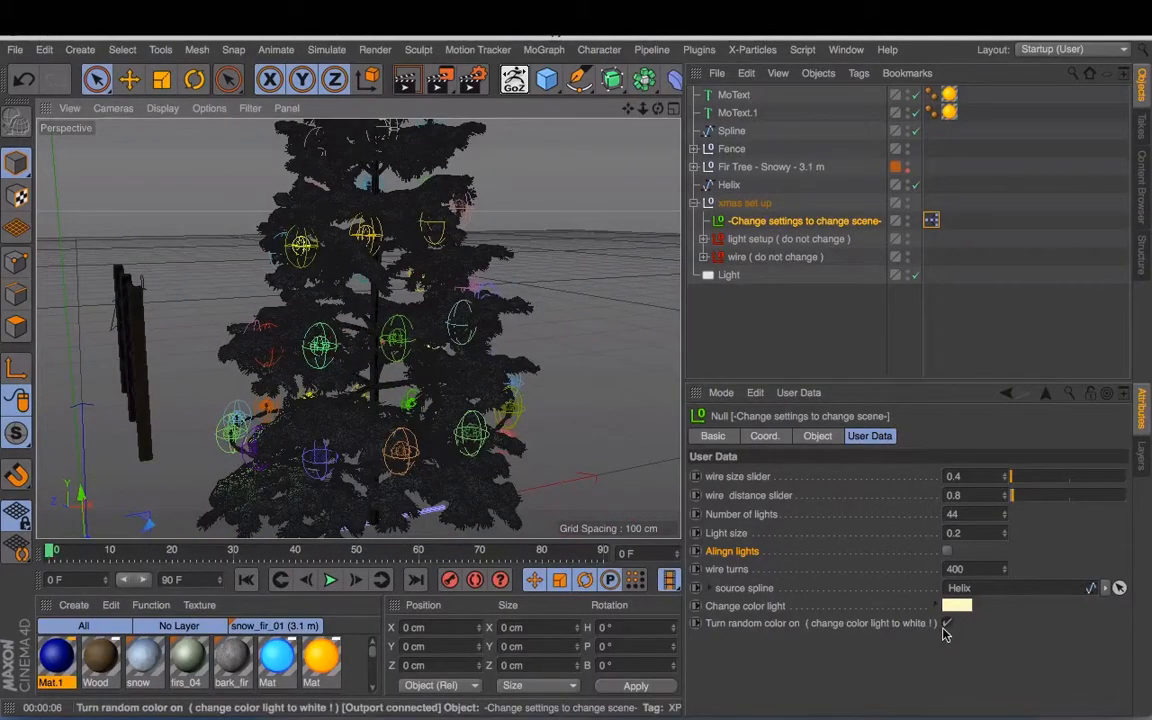
{"action": "left_click", "coordinate": [946, 623]}
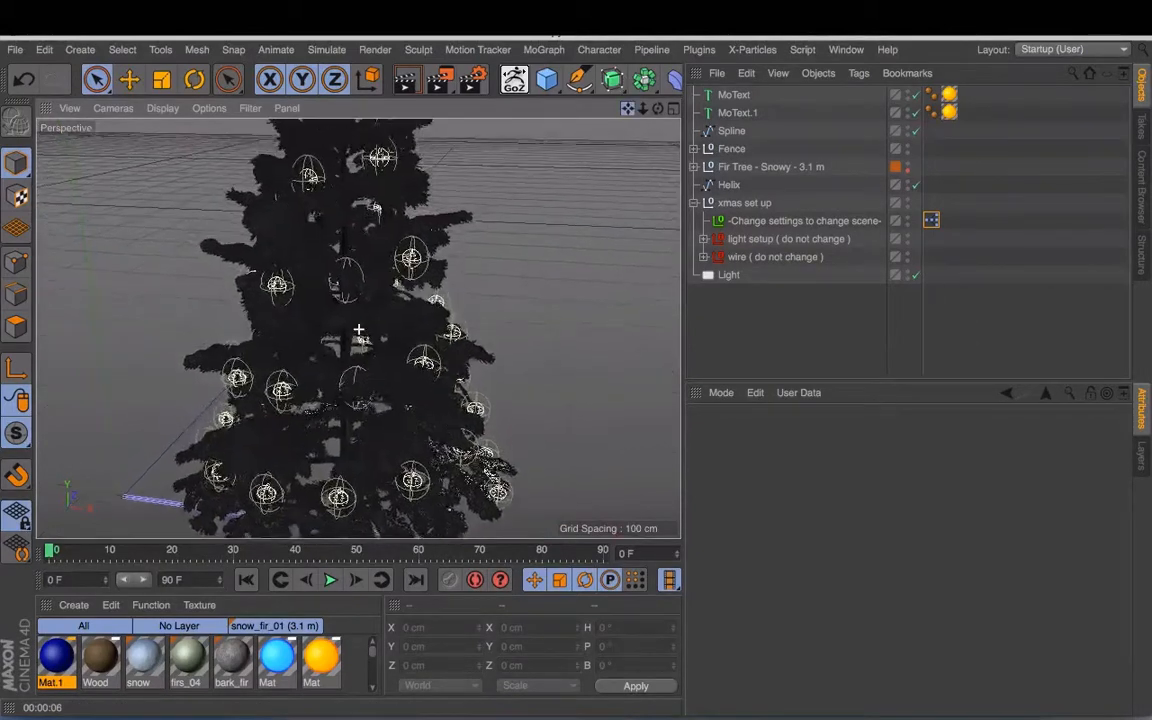
Render the snowy fir tree with its white lights, then return to the editor.
{"action": "left_click", "coordinate": [407, 79]}
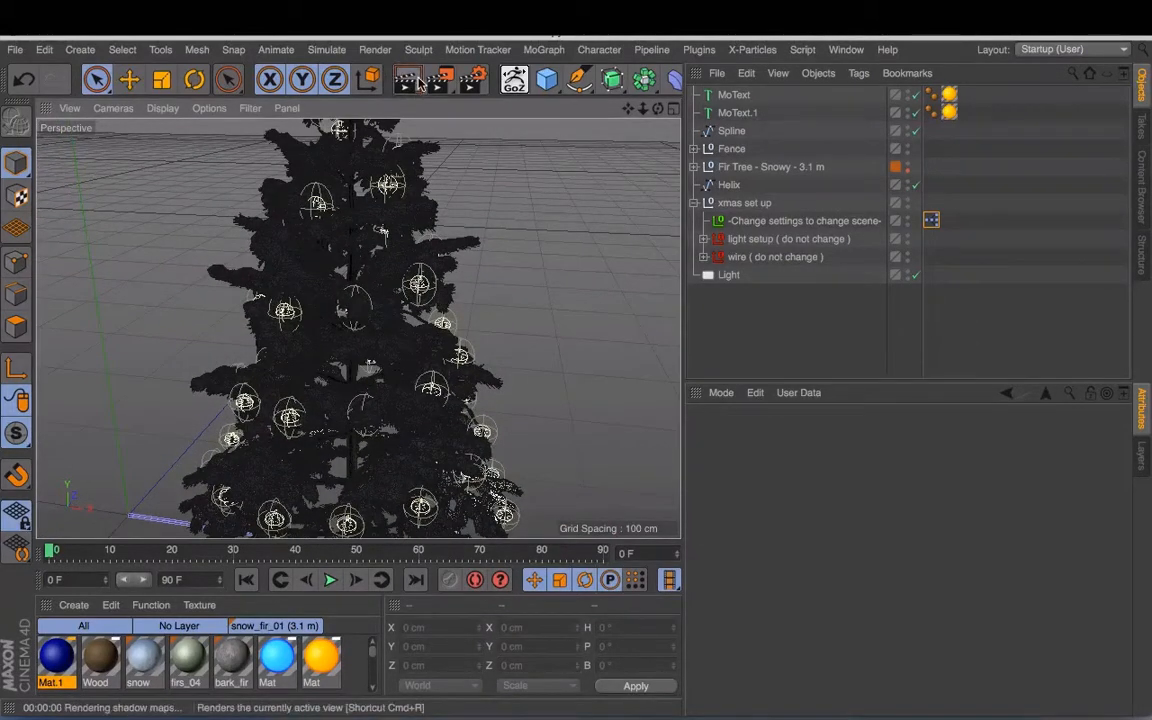
{"action": "left_click", "coordinate": [729, 185]}
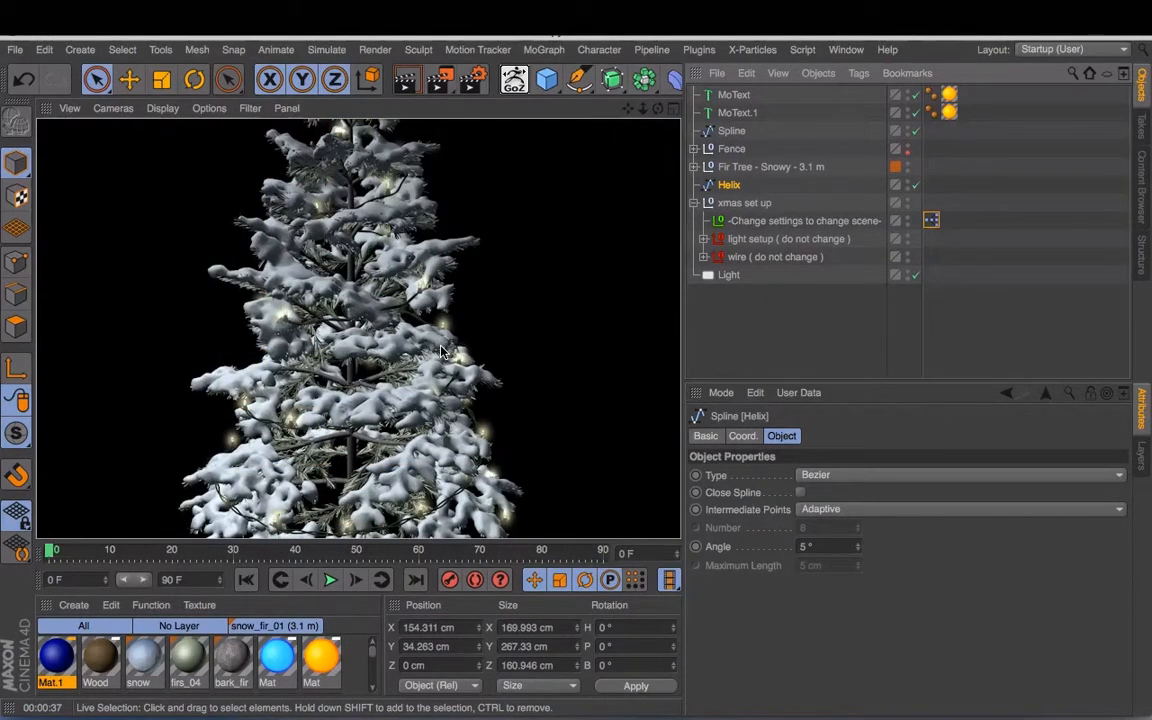
{"action": "mouse_move", "coordinate": [385, 190]}
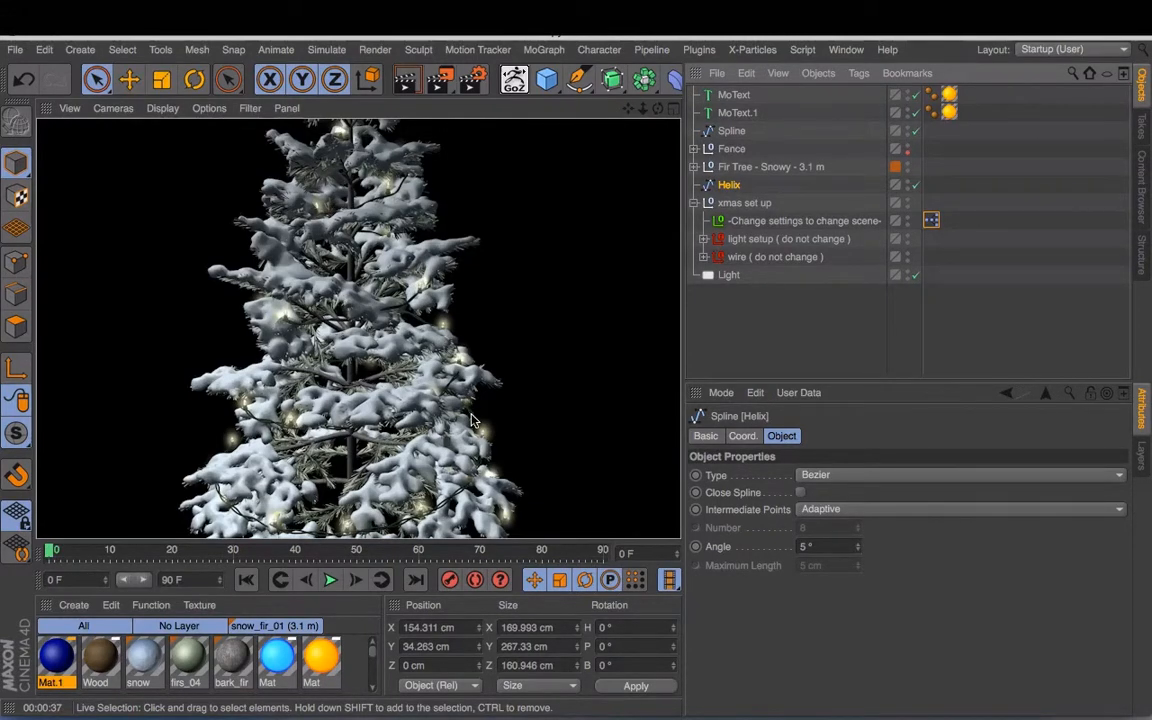
{"action": "mouse_move", "coordinate": [515, 406]}
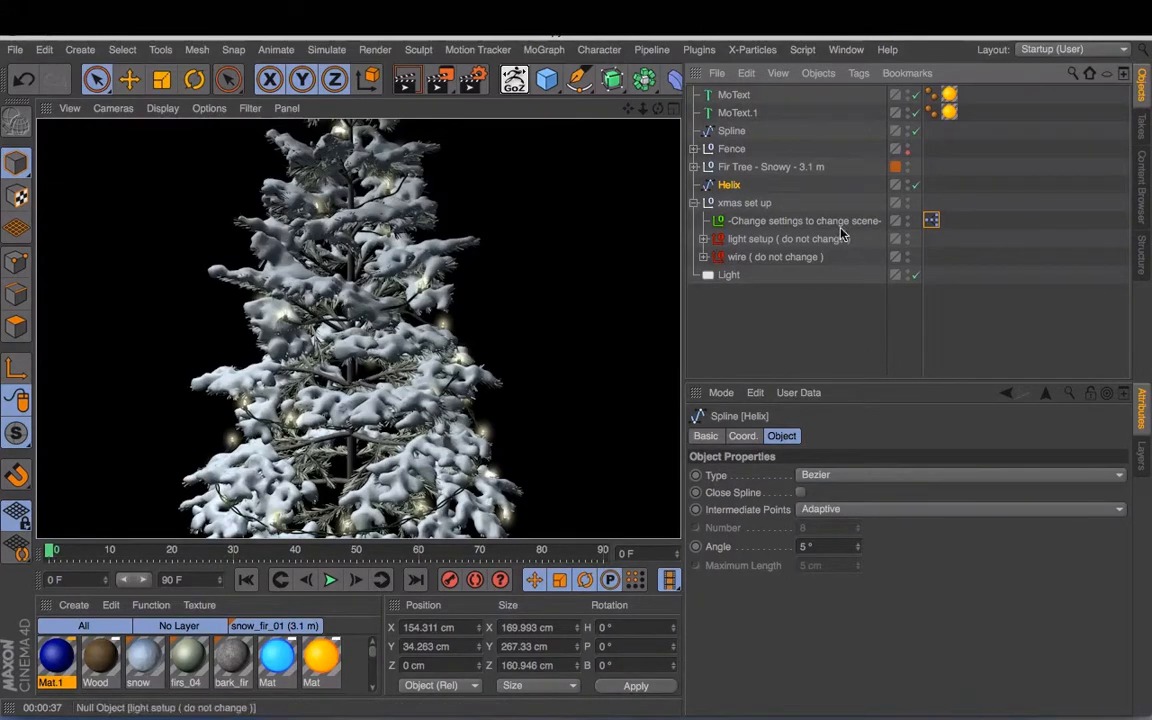
{"action": "left_click", "coordinate": [798, 220]}
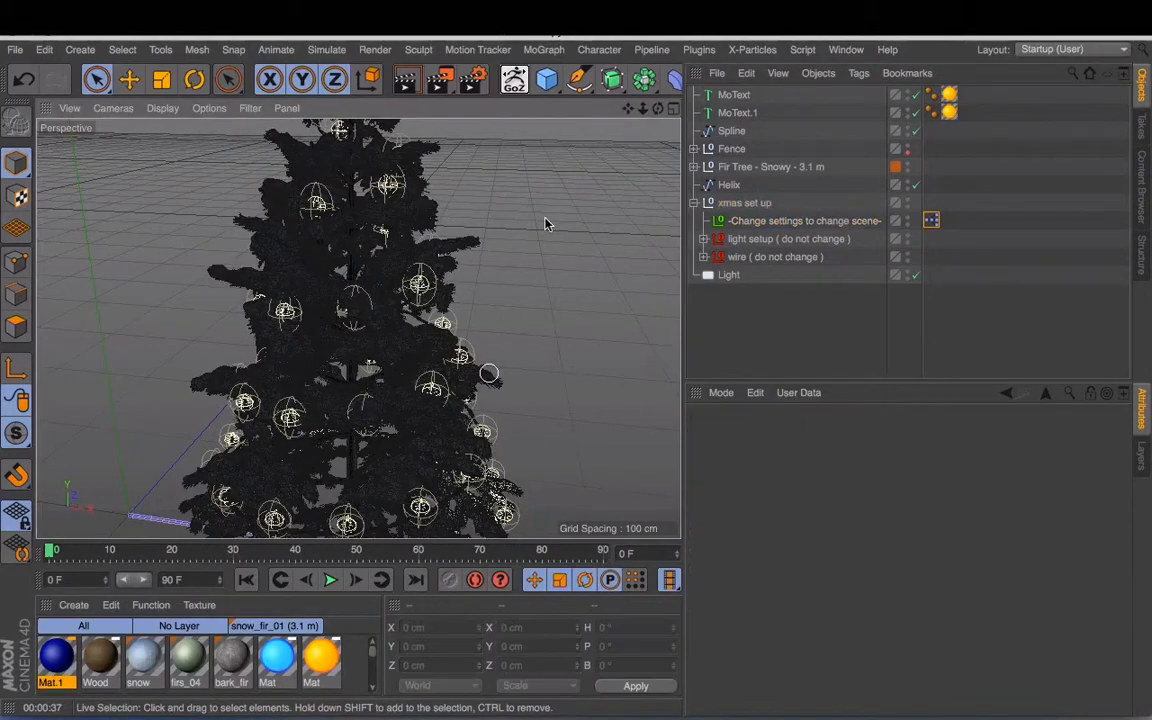
{"action": "mouse_move", "coordinate": [603, 178]}
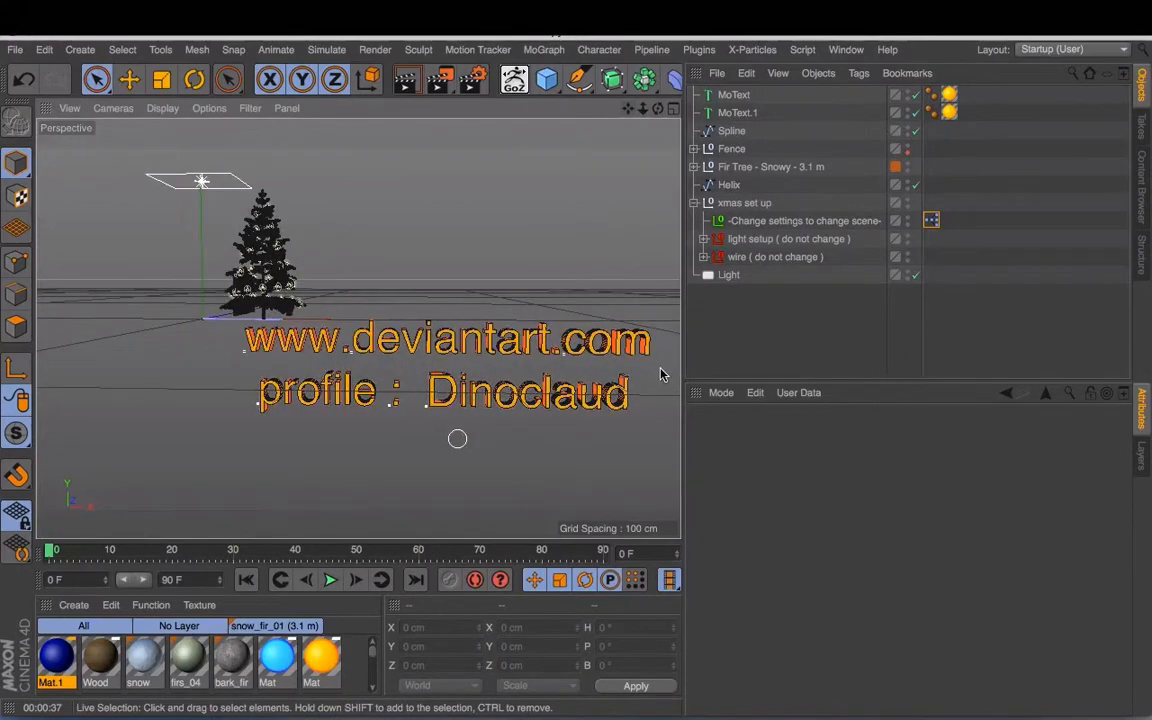
{"action": "mouse_move", "coordinate": [420, 476]}
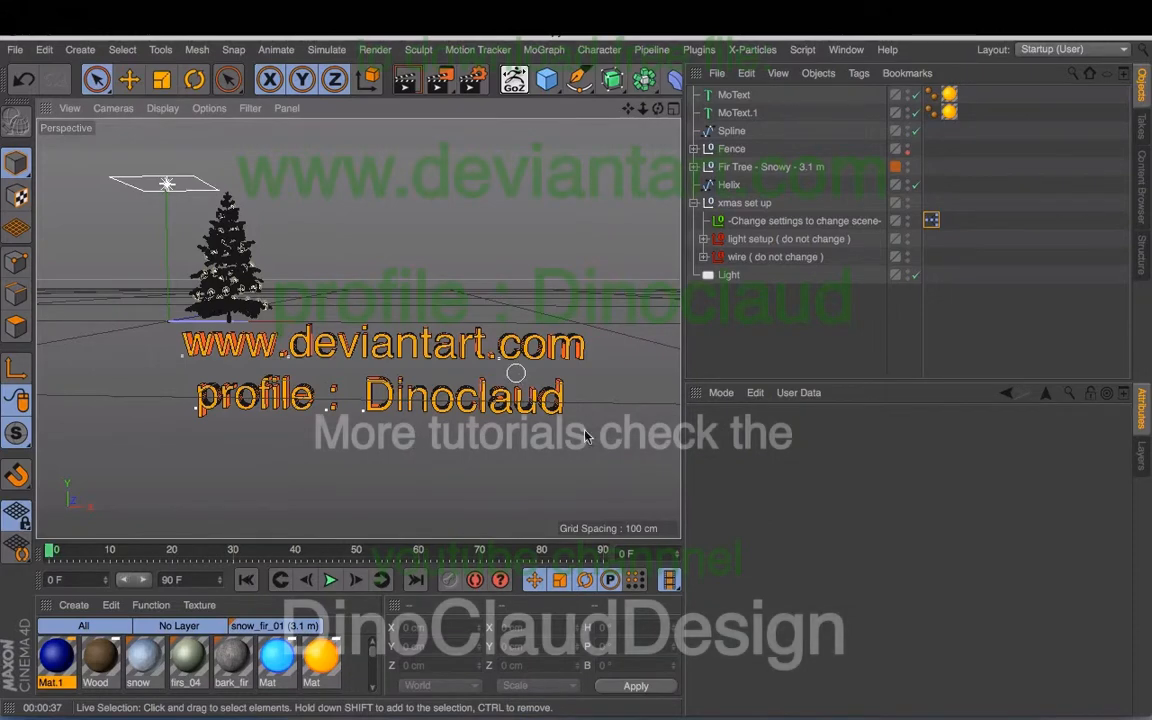
{"action": "mouse_move", "coordinate": [650, 347]}
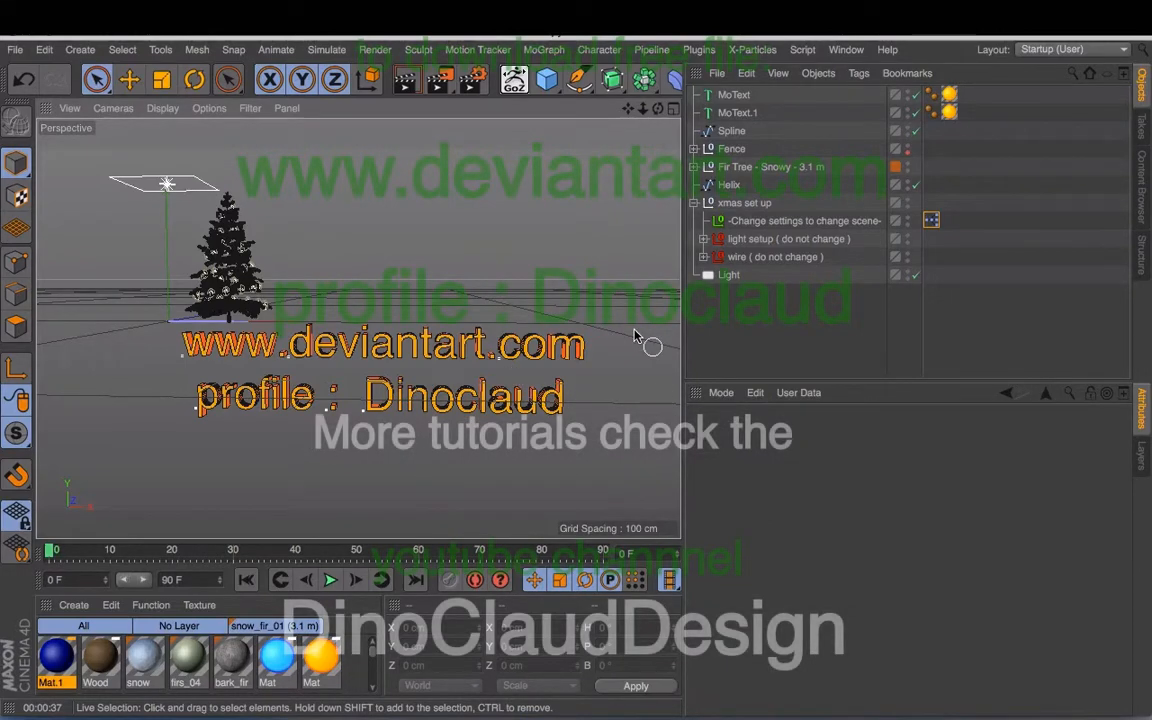